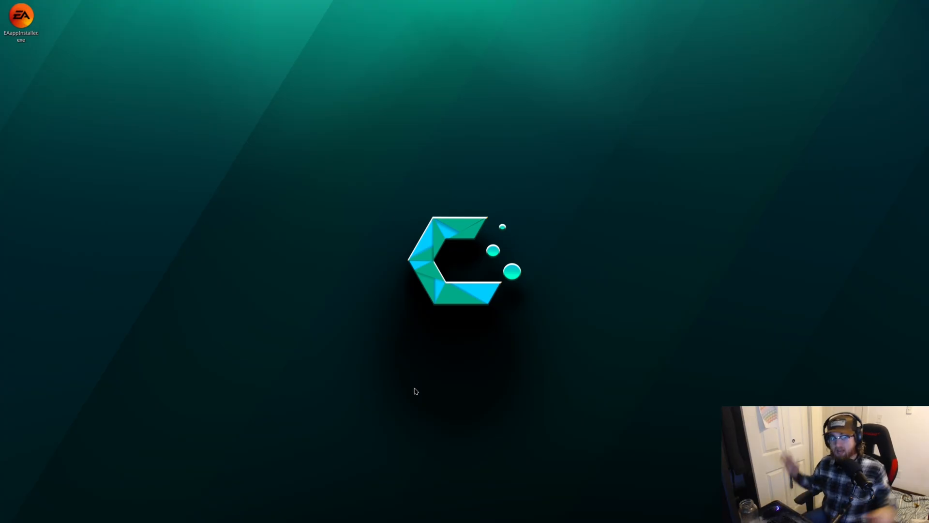
pyautogui.moveTo(365, 245)
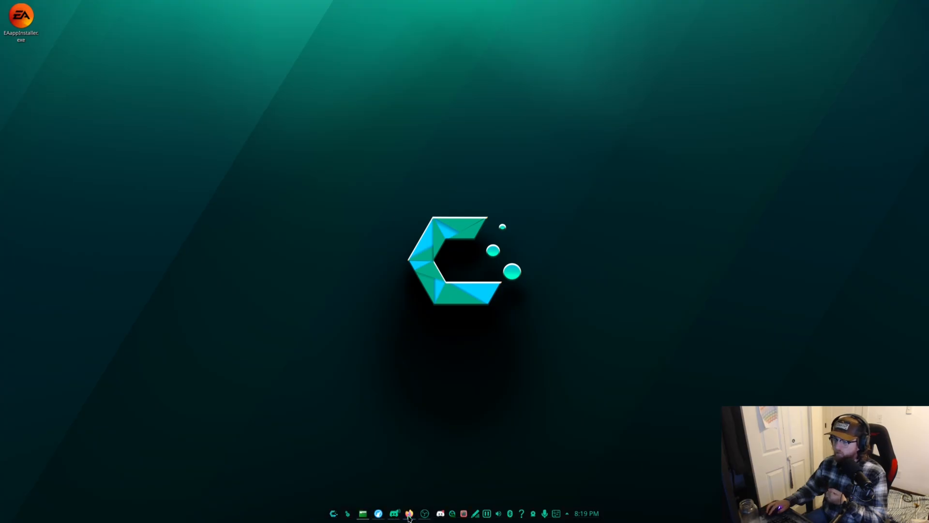
# Step: Bring up Firefox on the obs-multi-rtmp 0.6.0.1 release page and mark its release date
pyautogui.click(408, 513)
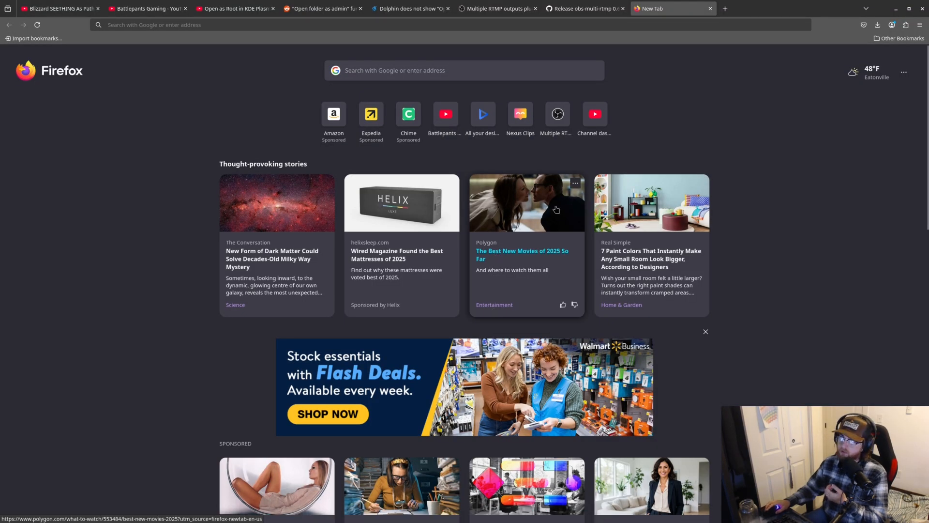
pyautogui.click(583, 9)
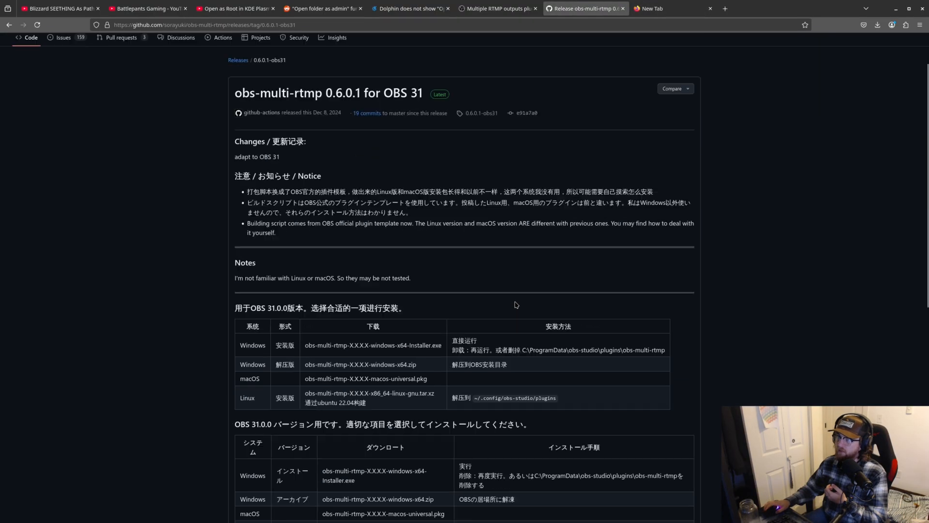
pyautogui.scroll(3)
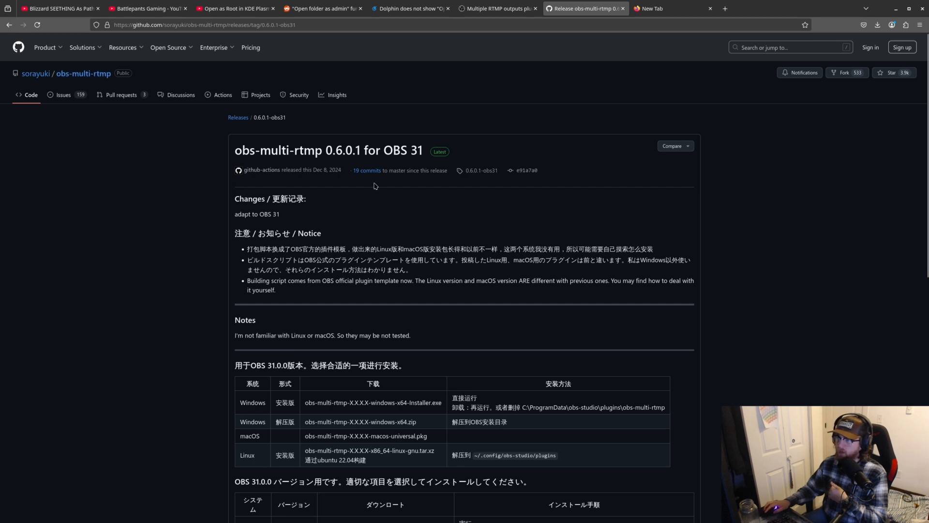
pyautogui.moveTo(320, 170)
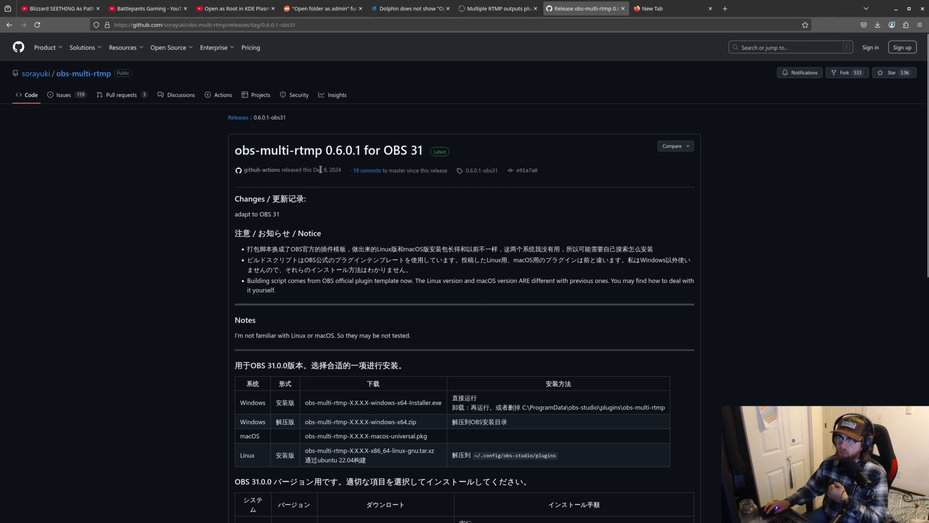
pyautogui.doubleClick(326, 170)
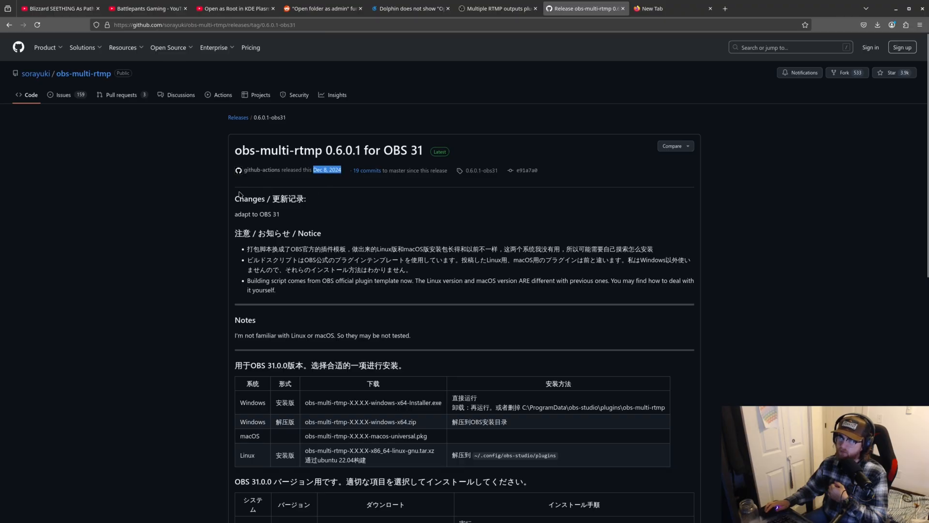
# Step: Go to the obs-multi-rtmp repository page and open its full releases list
pyautogui.click(83, 73)
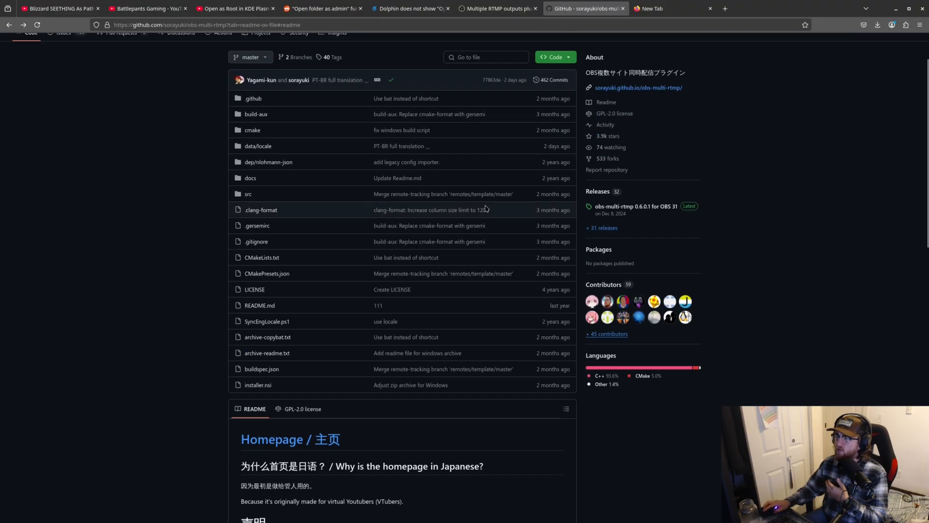
pyautogui.scroll(3)
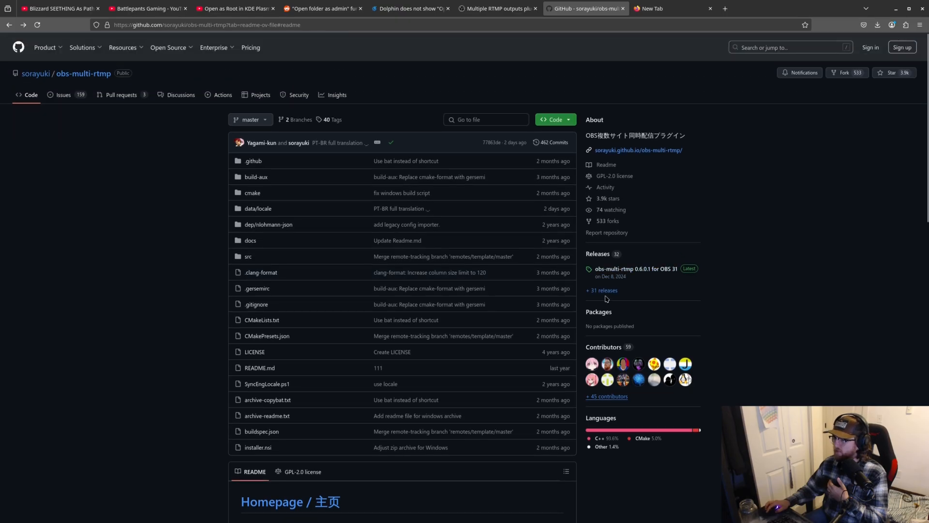
pyautogui.click(602, 290)
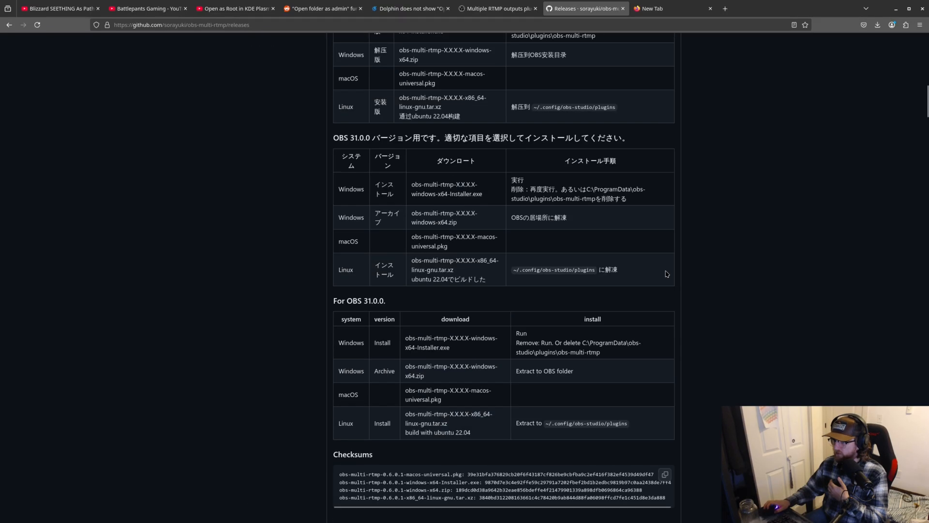
pyautogui.scroll(-3)
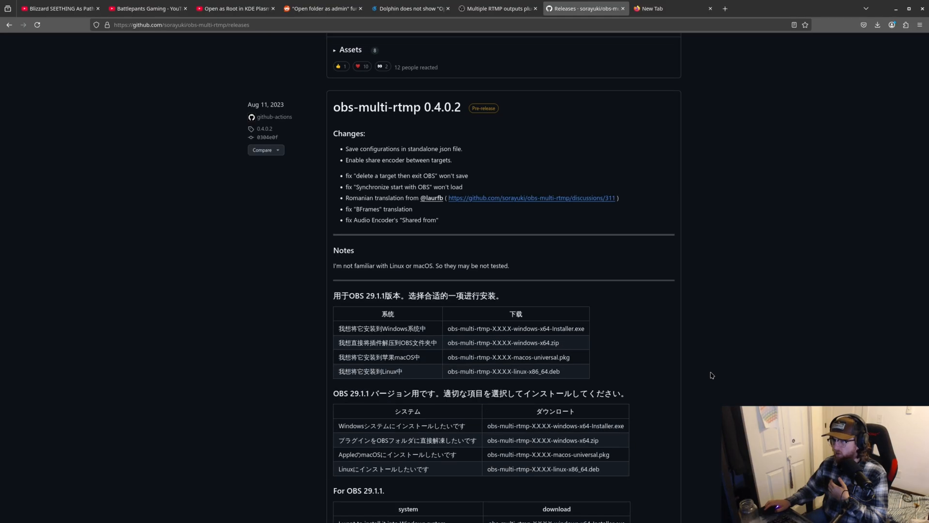
pyautogui.moveTo(694, 271)
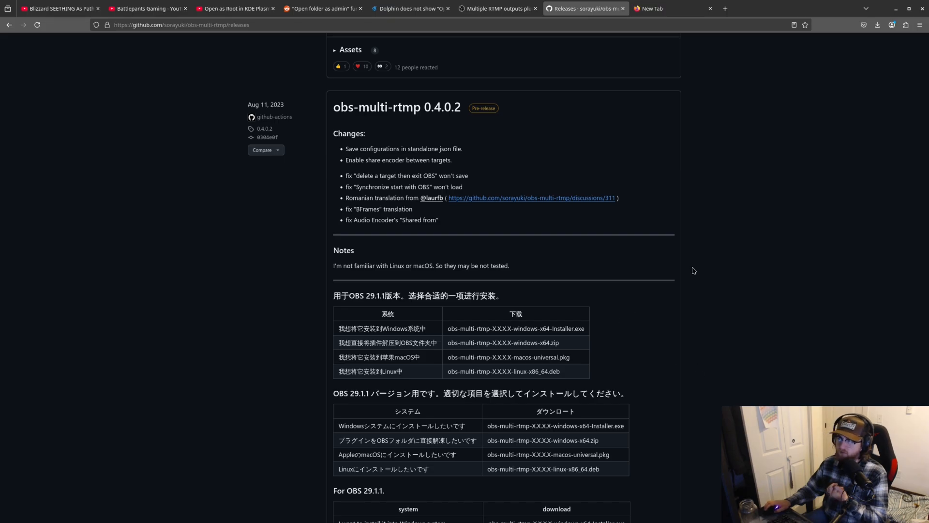
pyautogui.scroll(-3)
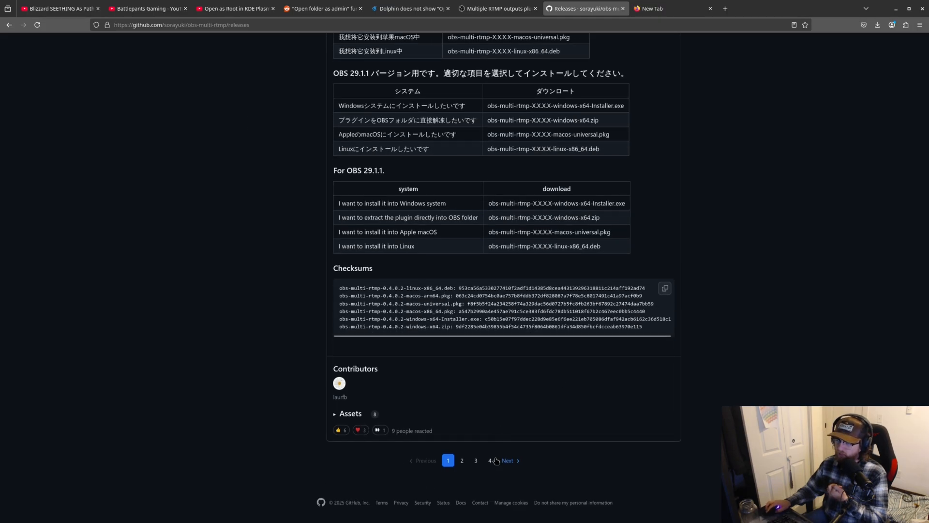
# Step: Browse the last and third pages of older obs-multi-rtmp releases
pyautogui.click(489, 461)
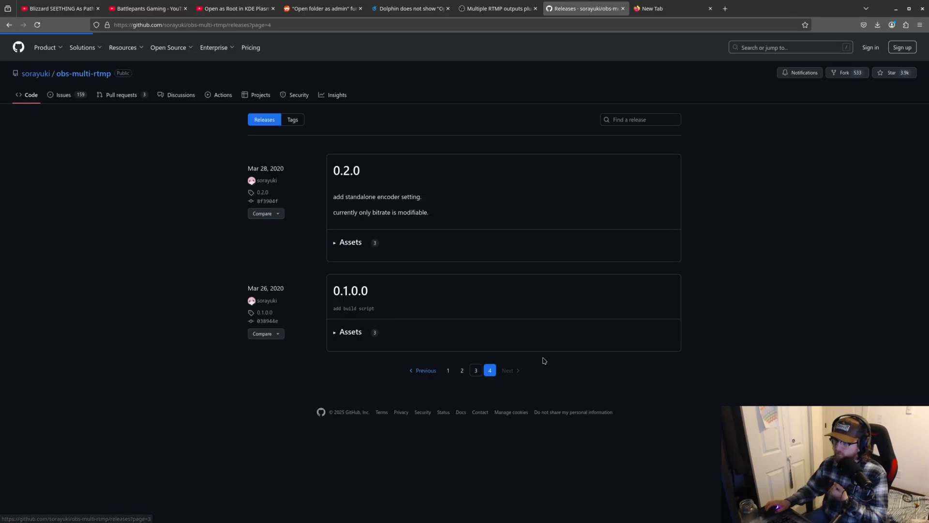
pyautogui.click(462, 369)
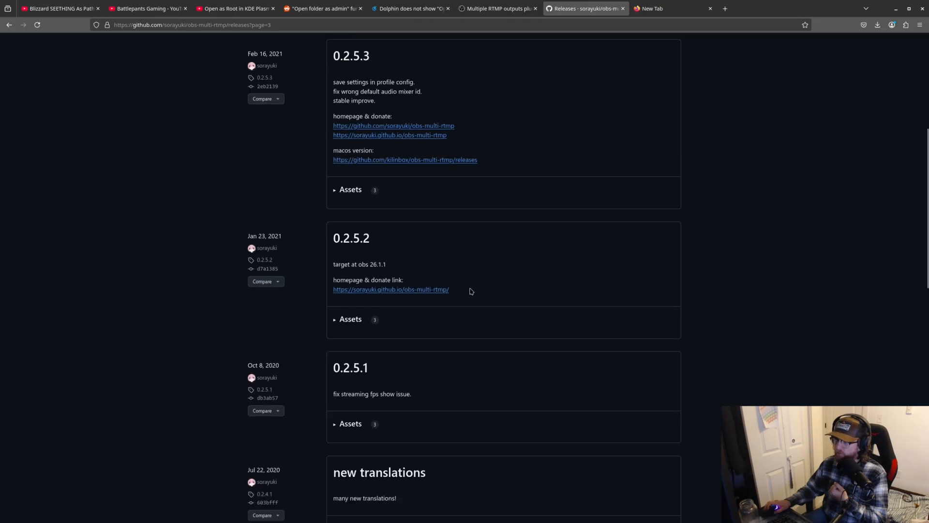
pyautogui.scroll(-3)
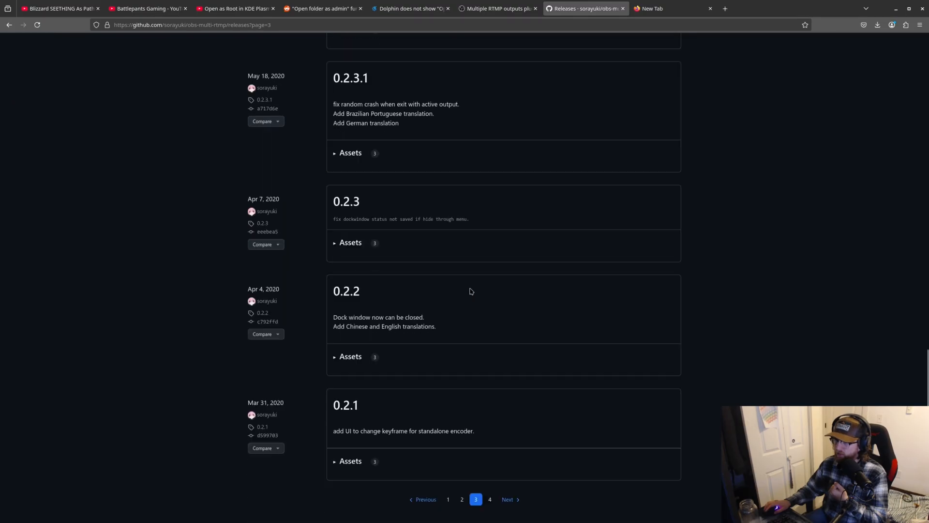
pyautogui.scroll(-3)
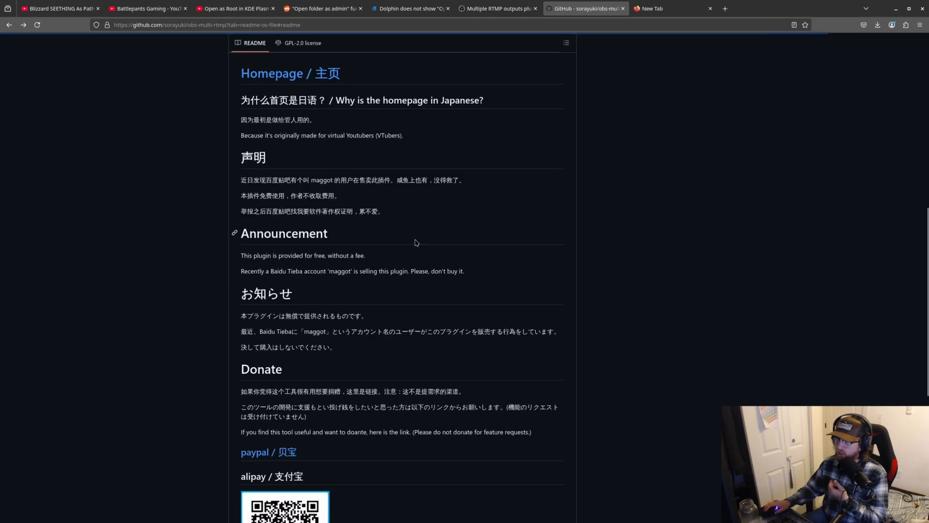
pyautogui.scroll(3)
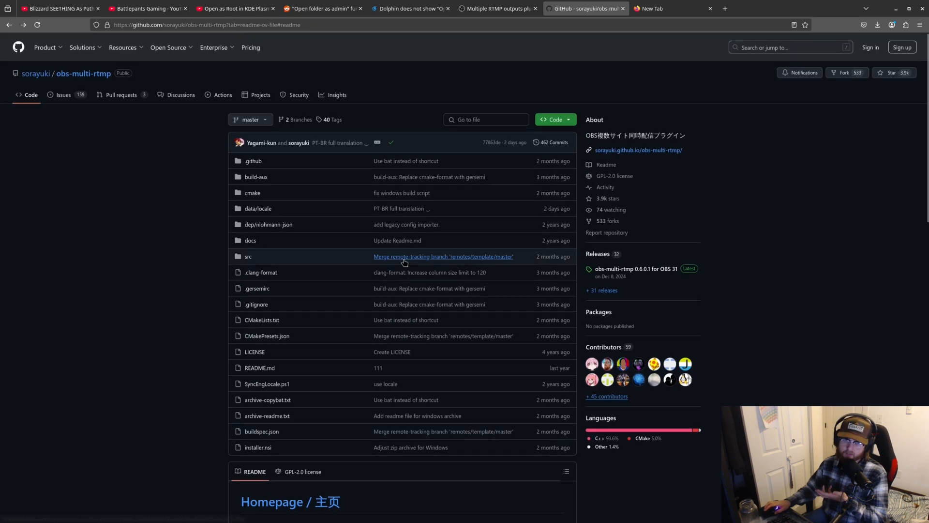
pyautogui.moveTo(331, 237)
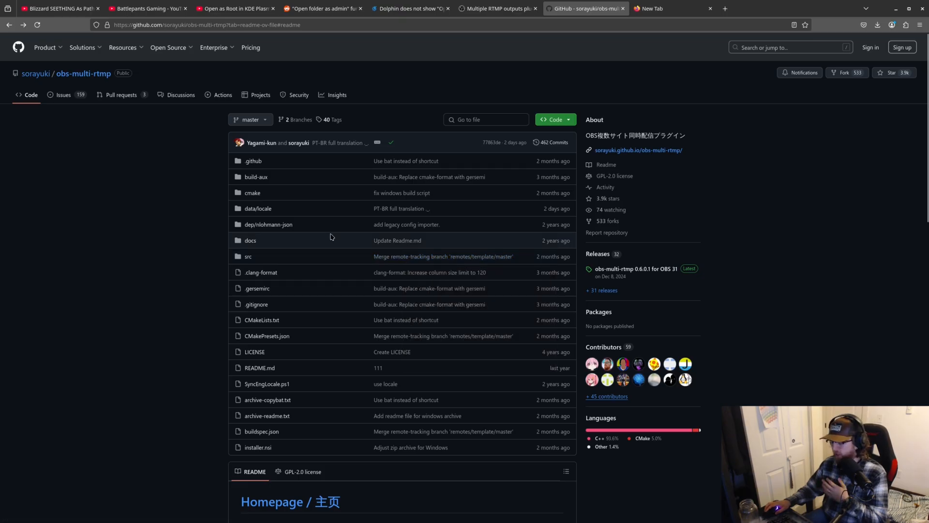
pyautogui.moveTo(369, 214)
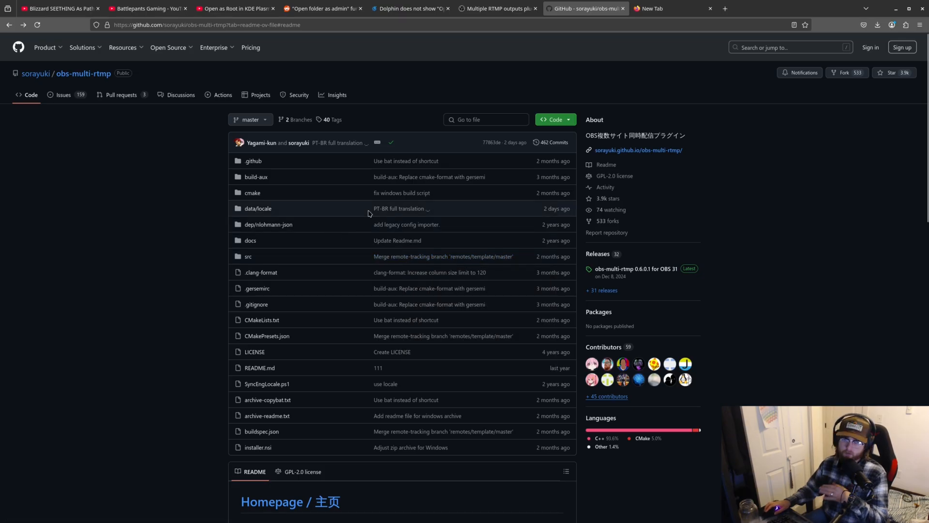
pyautogui.moveTo(341, 225)
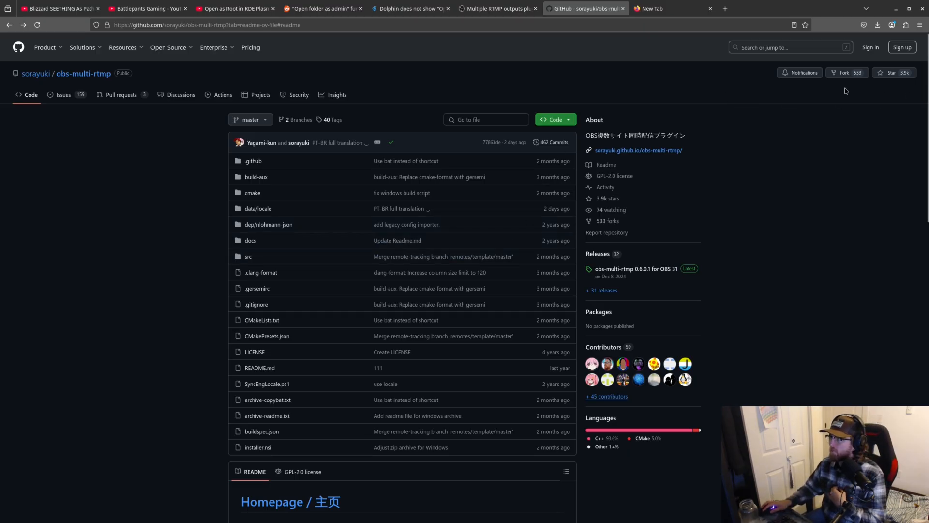
pyautogui.moveTo(753, 148)
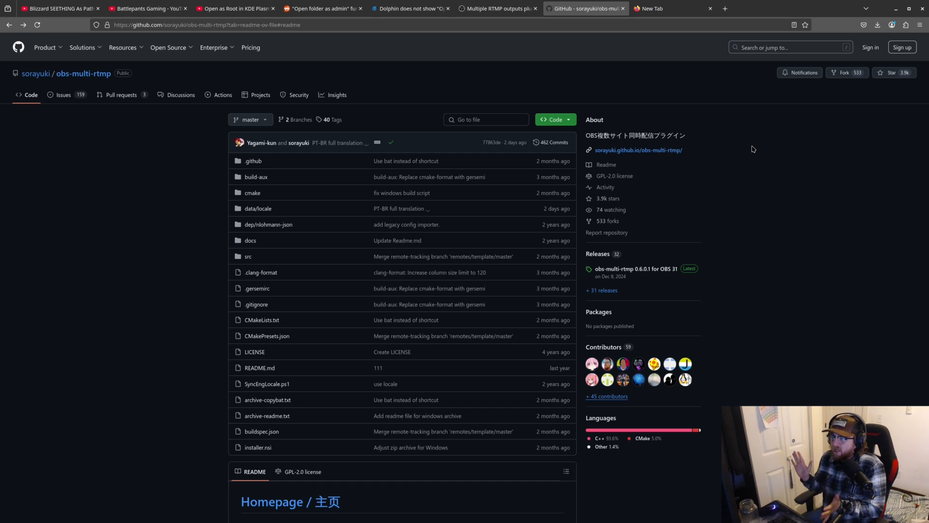
pyautogui.moveTo(631, 260)
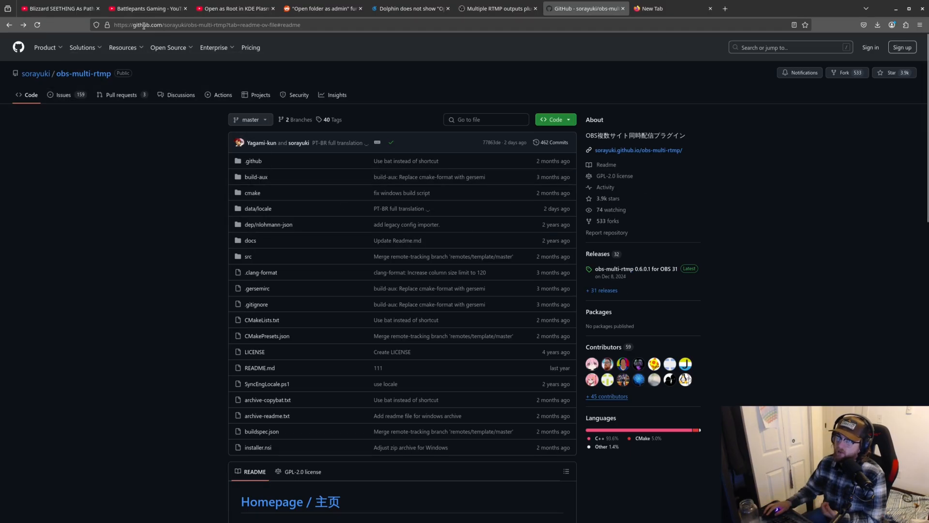
# Step: Return to the obs-multi-rtmp repository's main code page with the OBS 31 release
pyautogui.click(206, 24)
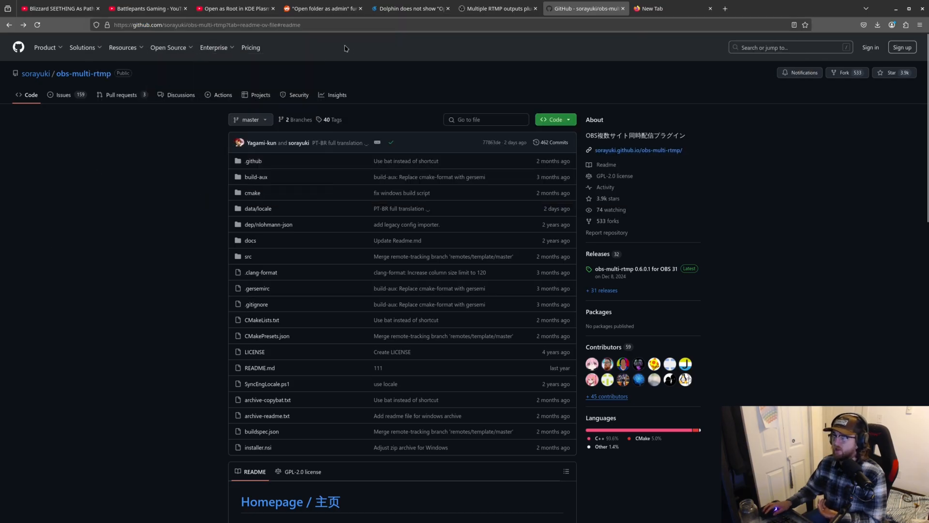
pyautogui.moveTo(668, 257)
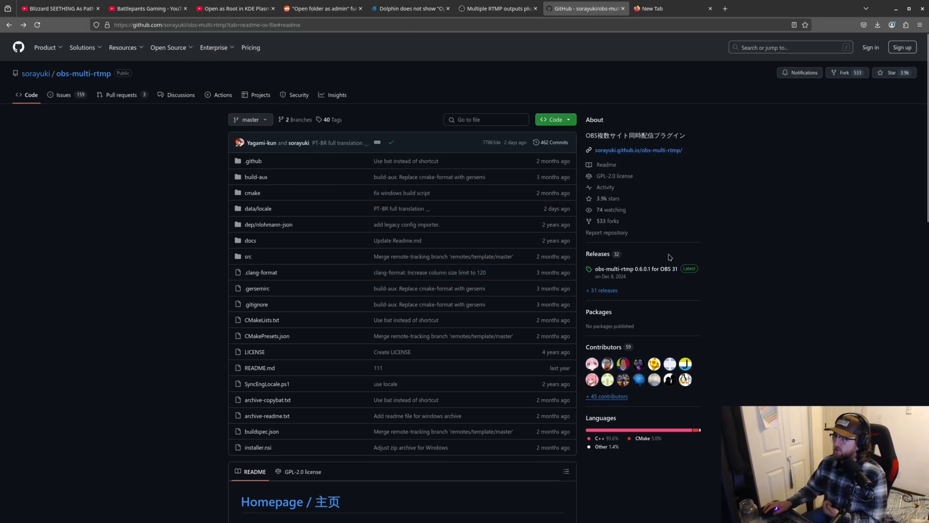
pyautogui.moveTo(662, 249)
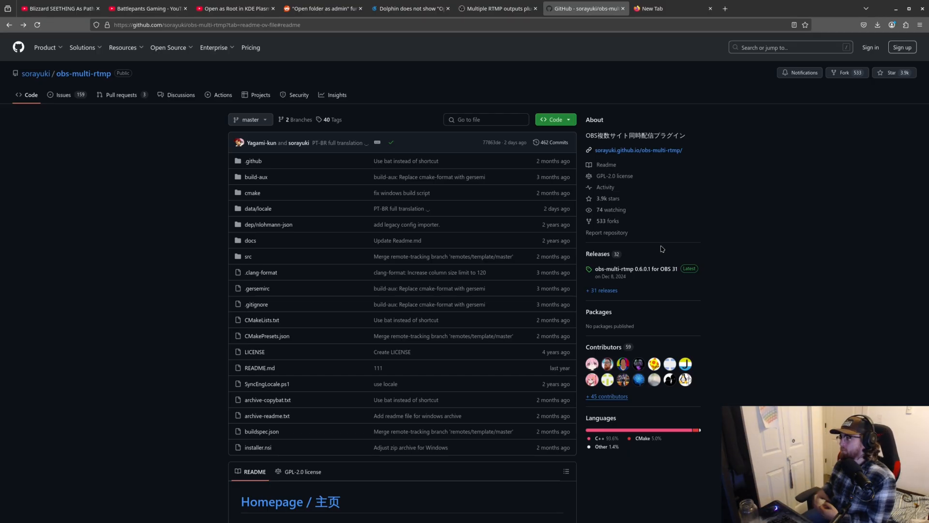
pyautogui.moveTo(644, 269)
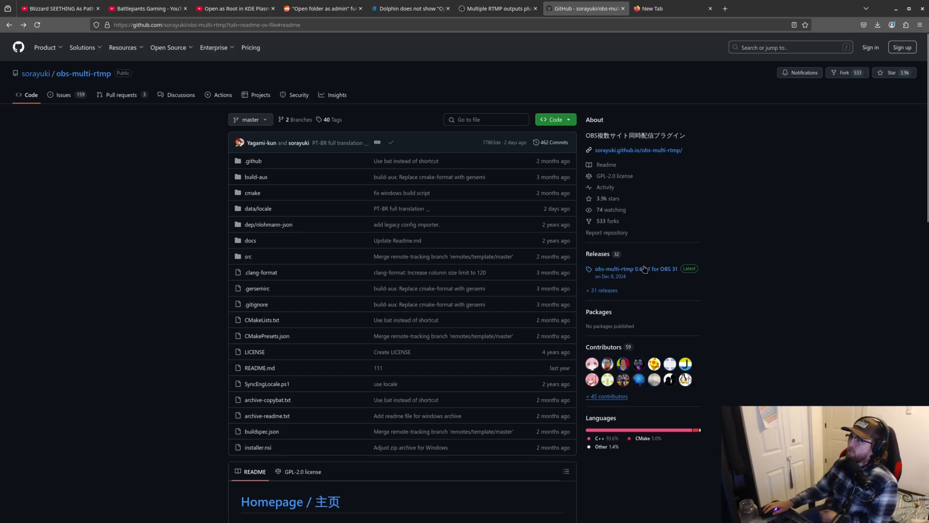
# Step: Open the 0.6.0.1 release and download its Linux x86_64 tar.xz asset
pyautogui.click(634, 269)
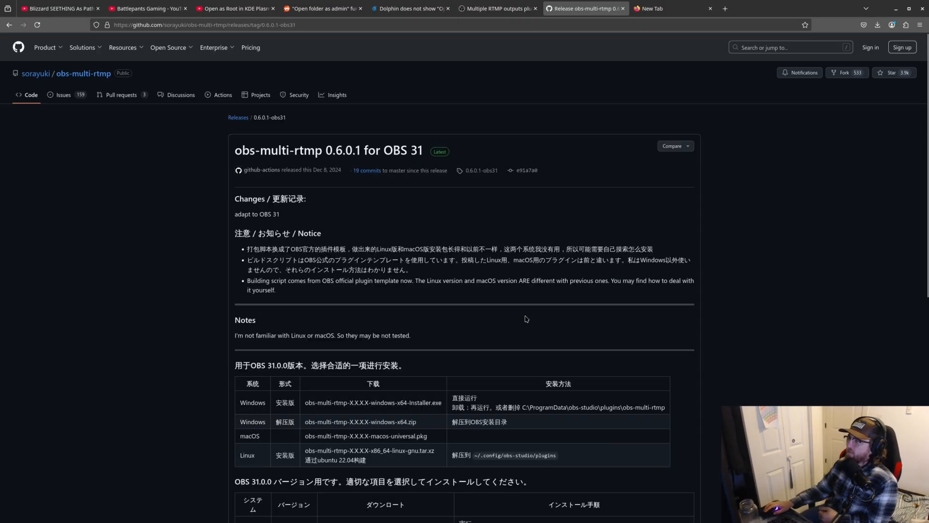
pyautogui.scroll(-3)
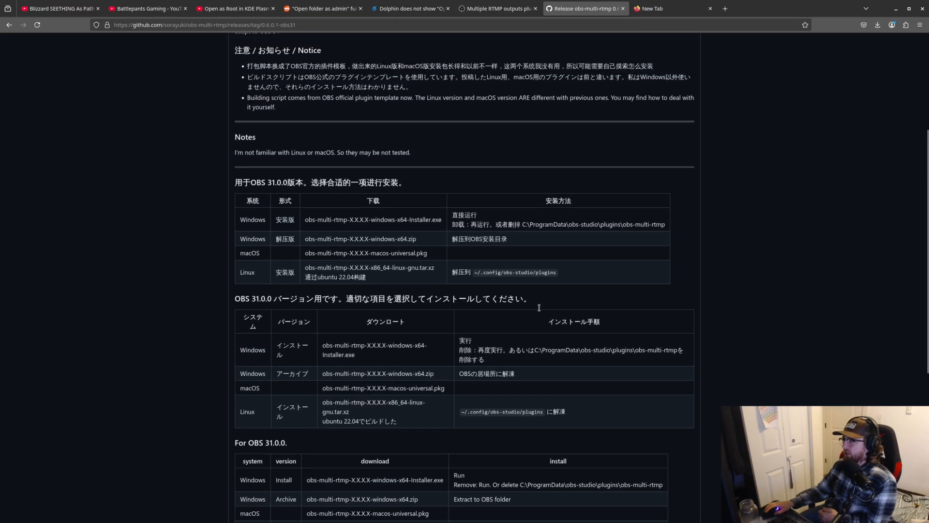
pyautogui.scroll(-3)
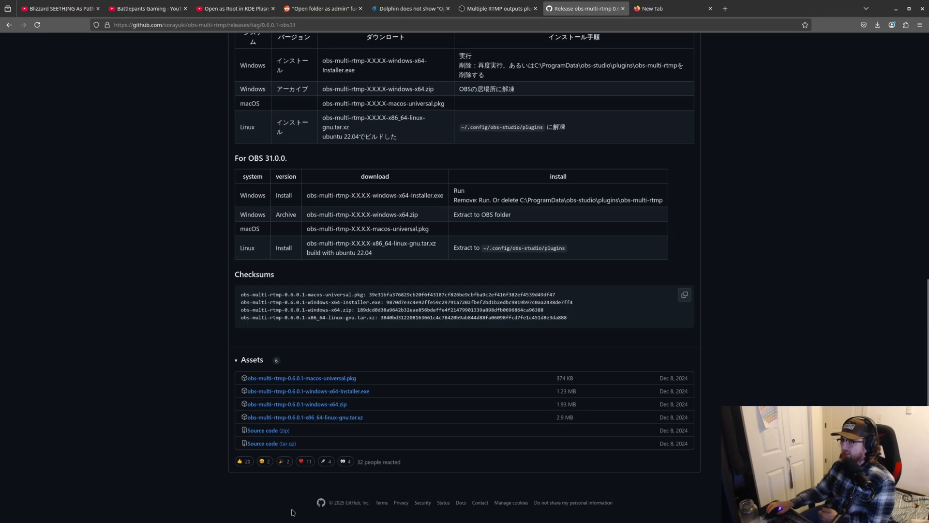
pyautogui.doubleClick(304, 417)
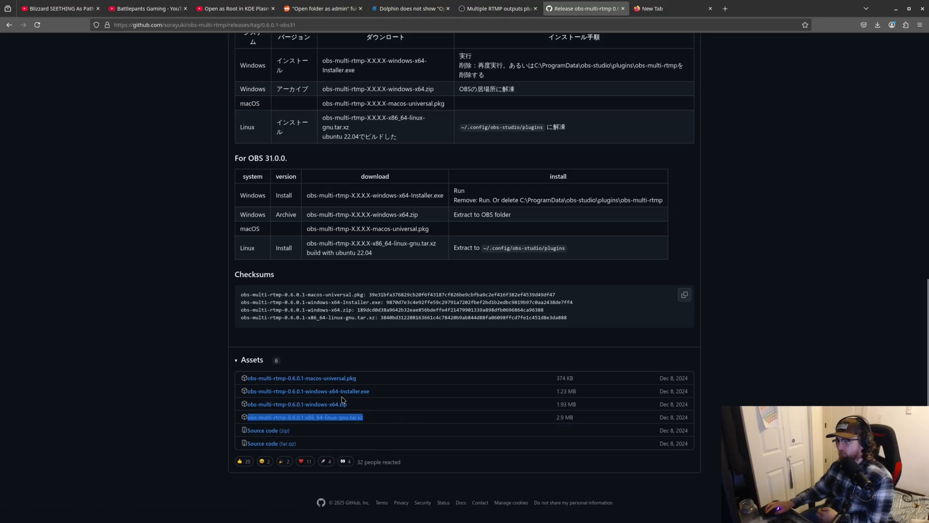
pyautogui.moveTo(326, 416)
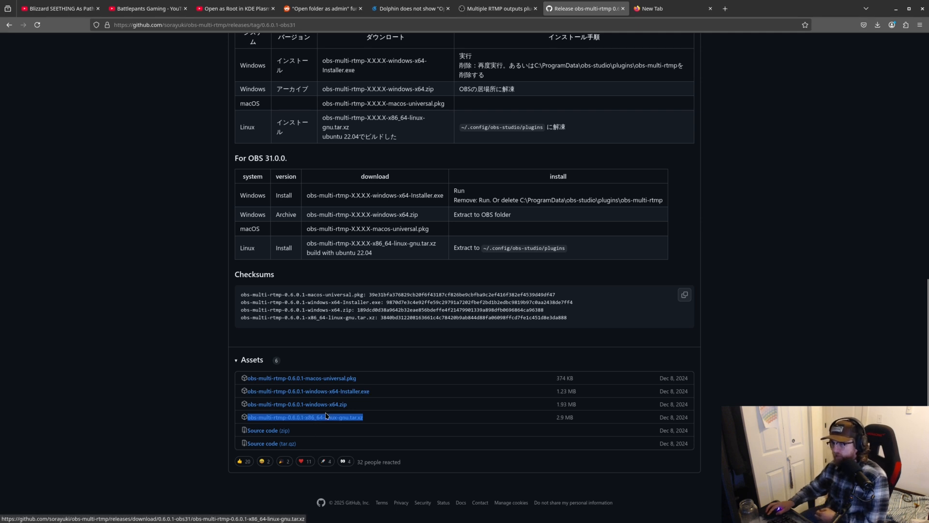
pyautogui.moveTo(403, 418)
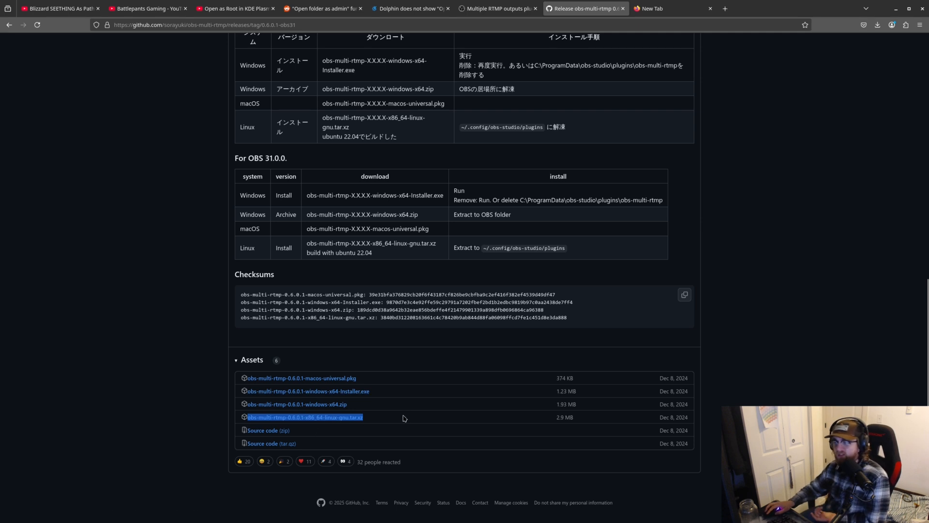
pyautogui.moveTo(808, 244)
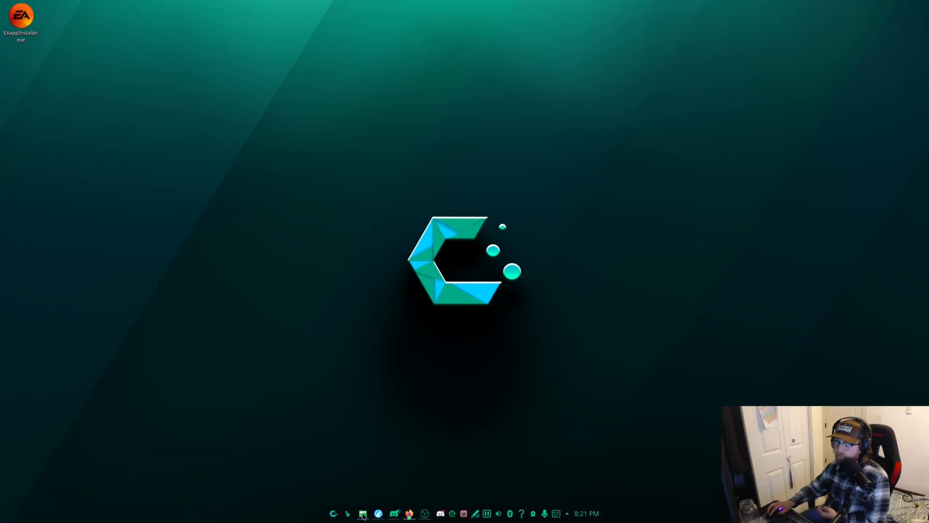
# Step: Open Dolphin on Downloads and select the obs-multi-rtmp.zip archive
pyautogui.click(363, 513)
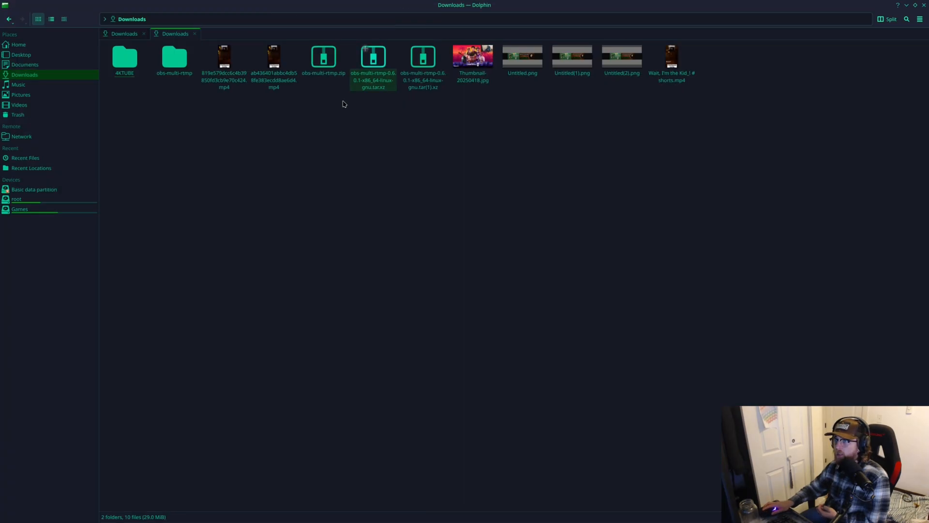
pyautogui.click(322, 57)
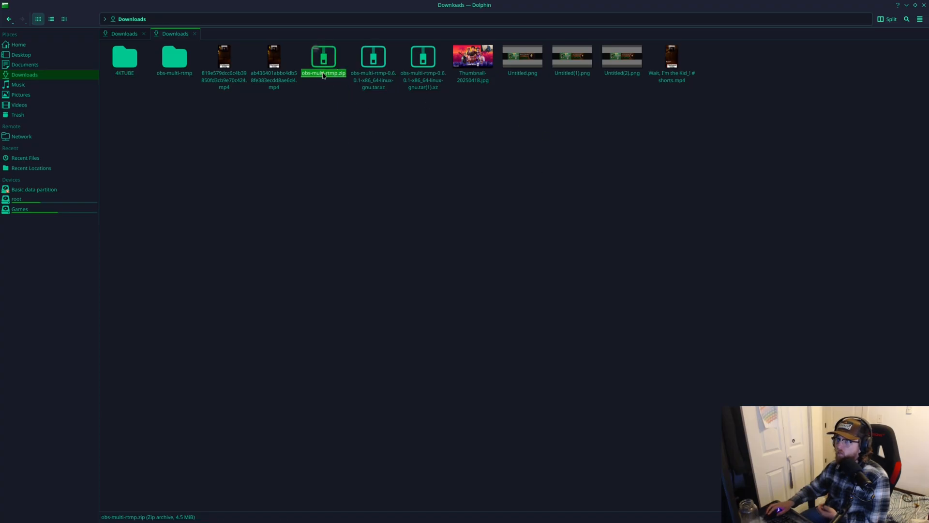
pyautogui.moveTo(602, 265)
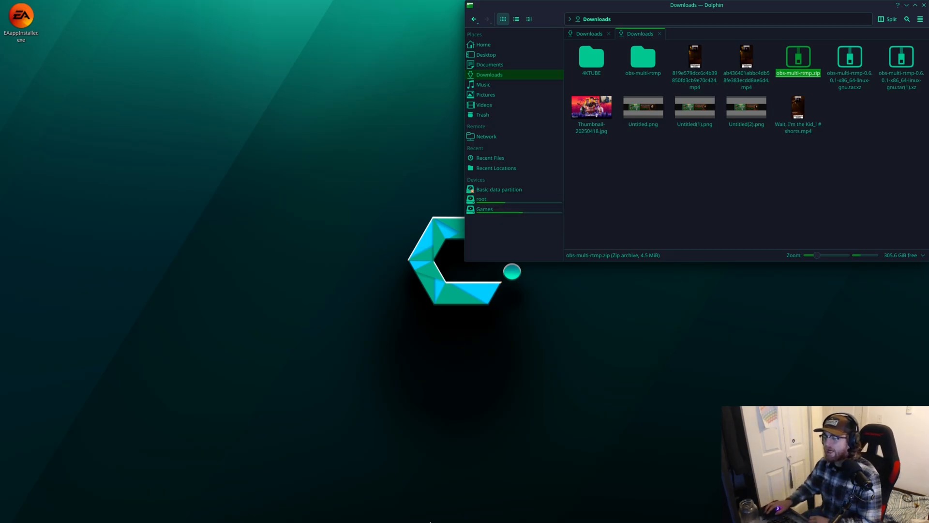
# Step: Open a second Dolphin window on Home and turn off Show Hidden Files
pyautogui.rightClick(361, 513)
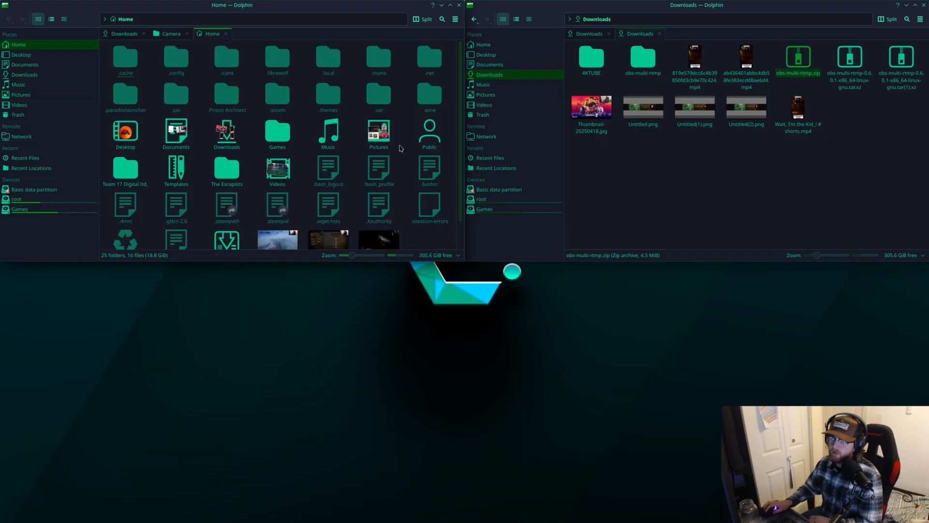
pyautogui.click(455, 19)
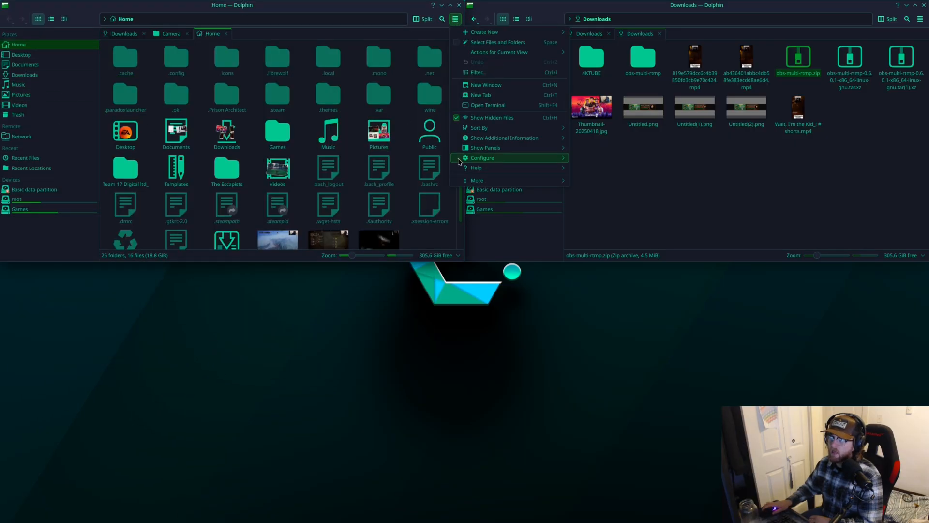
pyautogui.click(491, 118)
pyautogui.write('sudo')
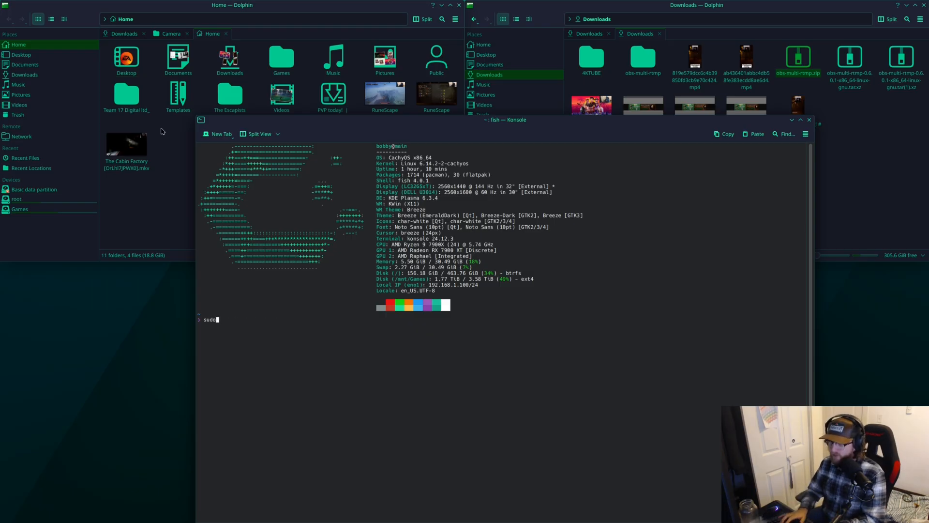
pyautogui.write('pacman -S obs-studio')
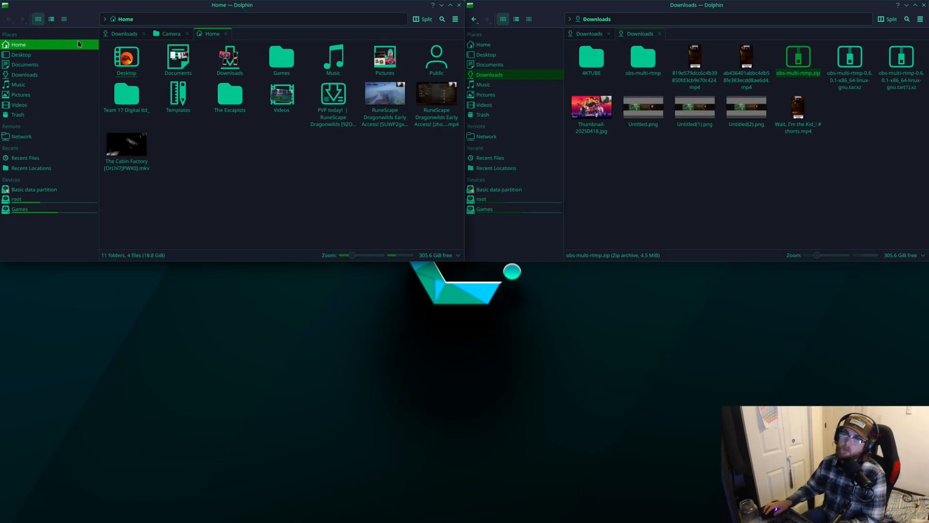
pyautogui.moveTo(455, 19)
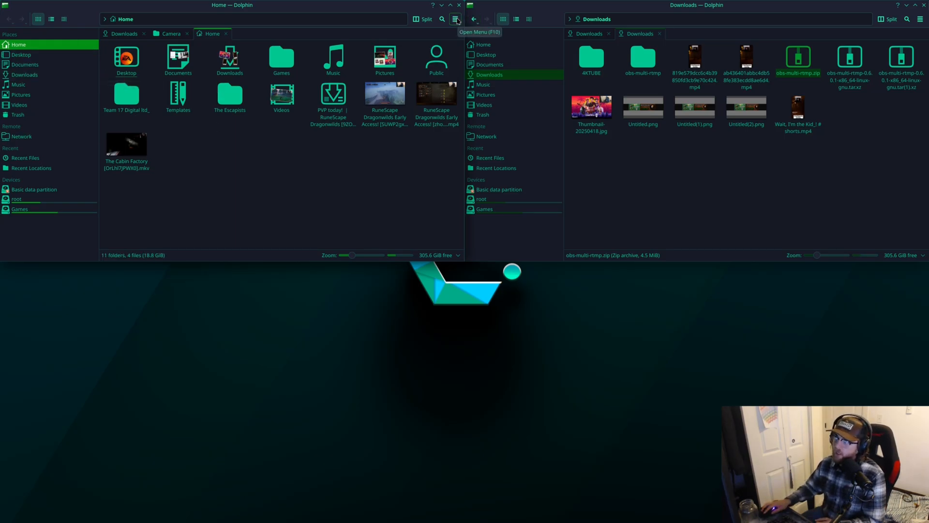
# Step: Turn on hidden files in the Home window from the main options menu
pyautogui.click(455, 19)
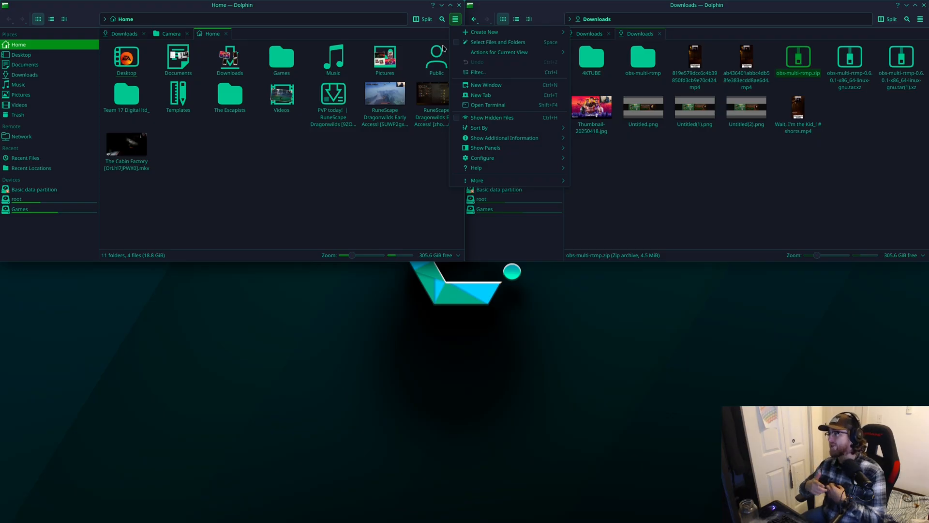
pyautogui.moveTo(246, 124)
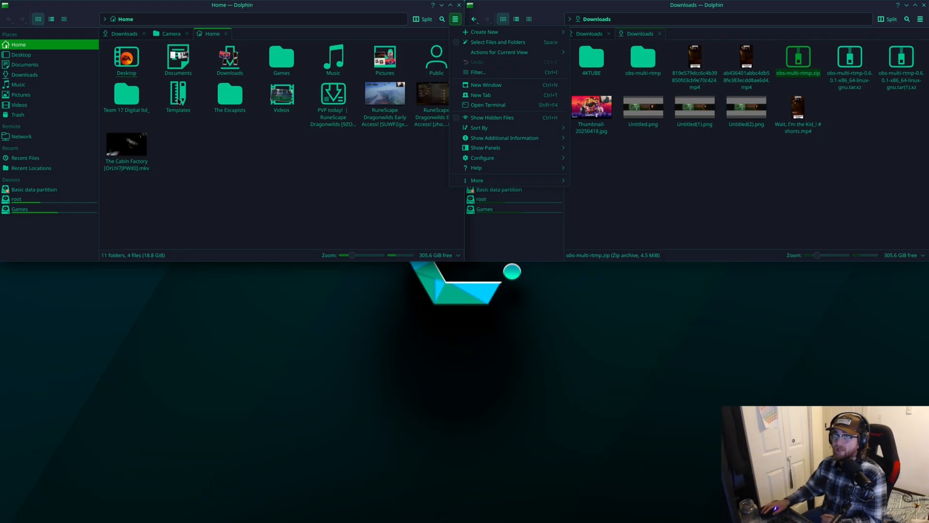
pyautogui.click(455, 18)
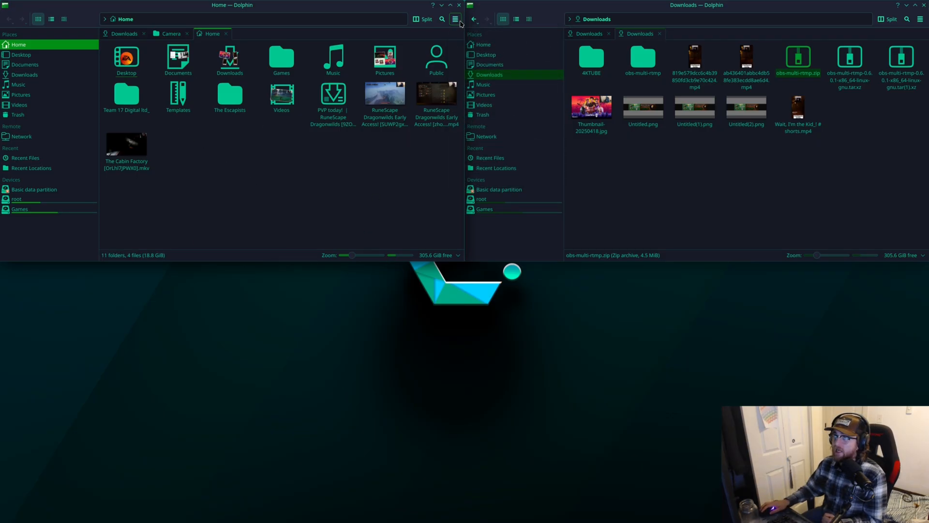
pyautogui.click(454, 19)
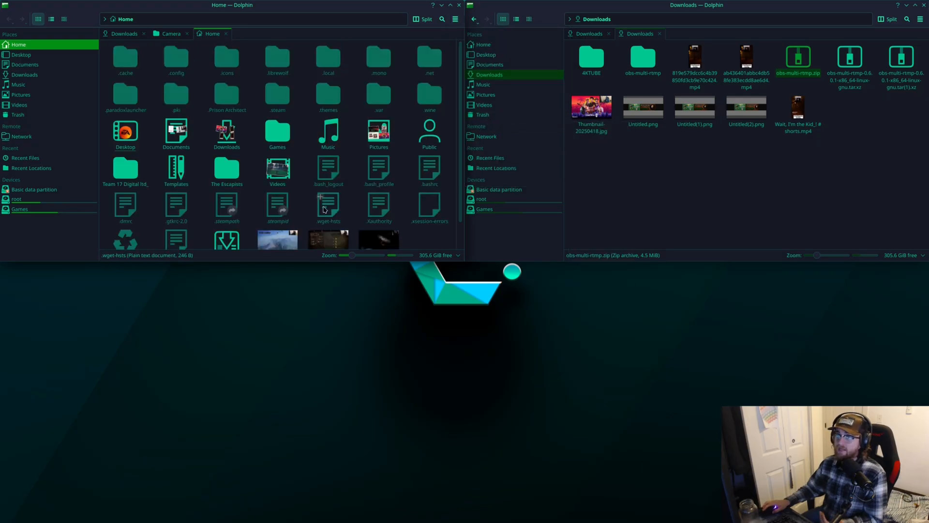
# Step: Enter the .config folder and open obs-studio
pyautogui.click(175, 59)
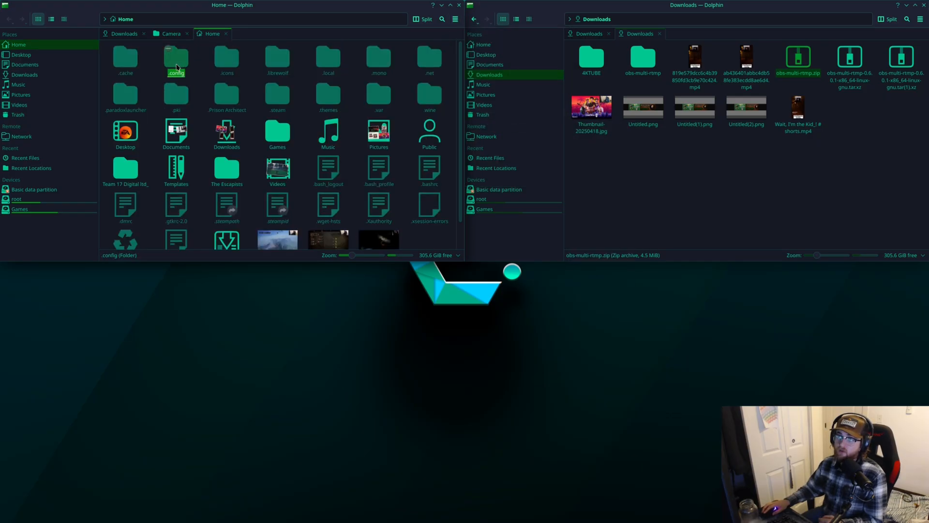
pyautogui.doubleClick(176, 59)
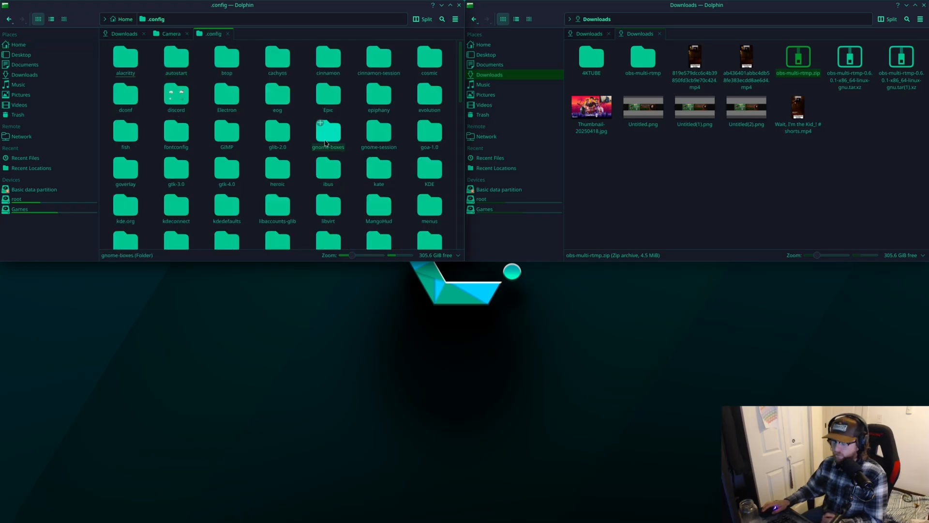
pyautogui.moveTo(378, 59)
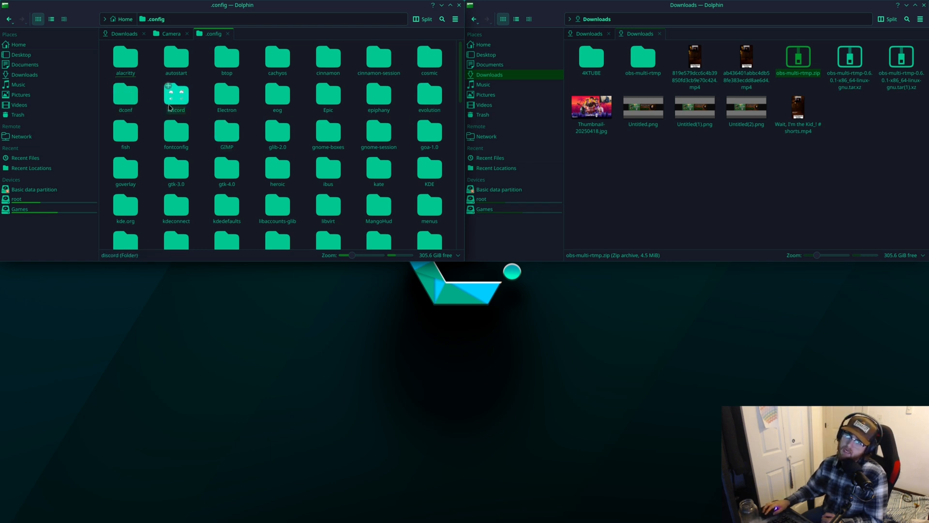
pyautogui.click(125, 59)
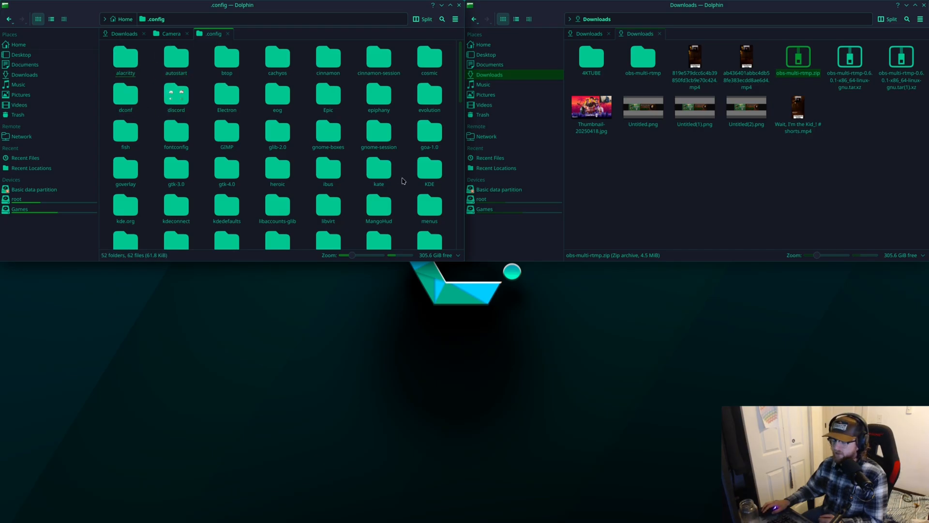
pyautogui.scroll(-3)
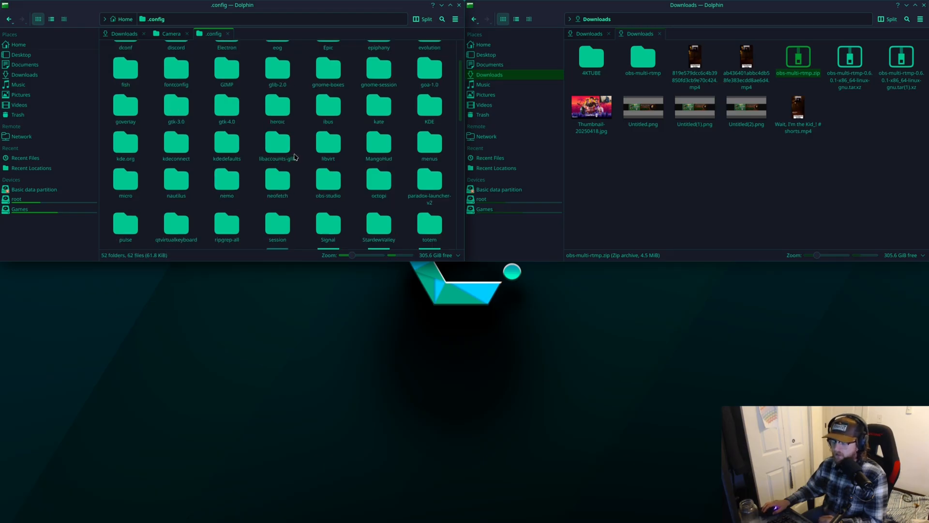
pyautogui.moveTo(361, 167)
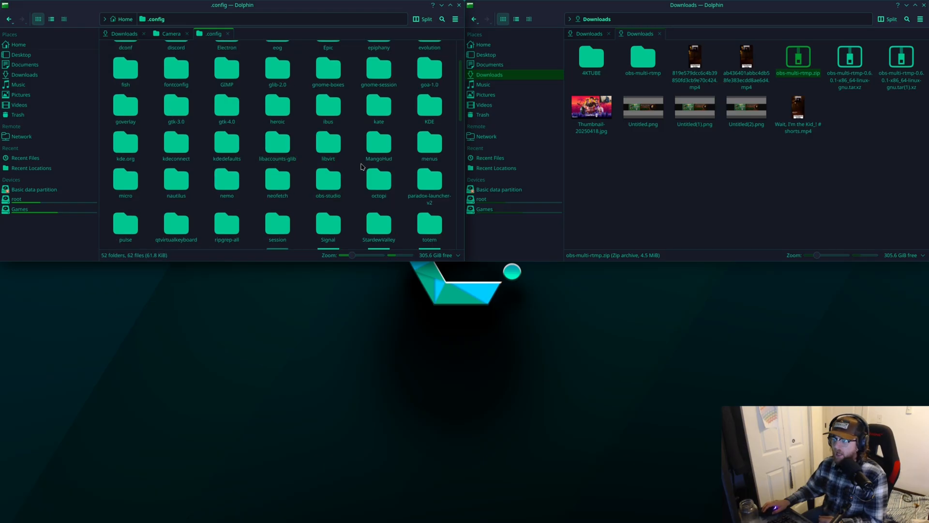
pyautogui.doubleClick(327, 178)
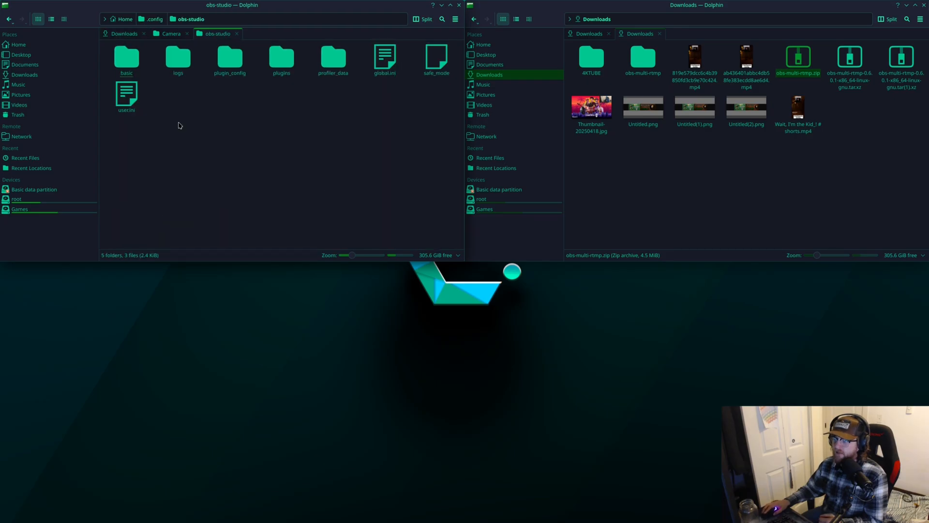
pyautogui.moveTo(335, 134)
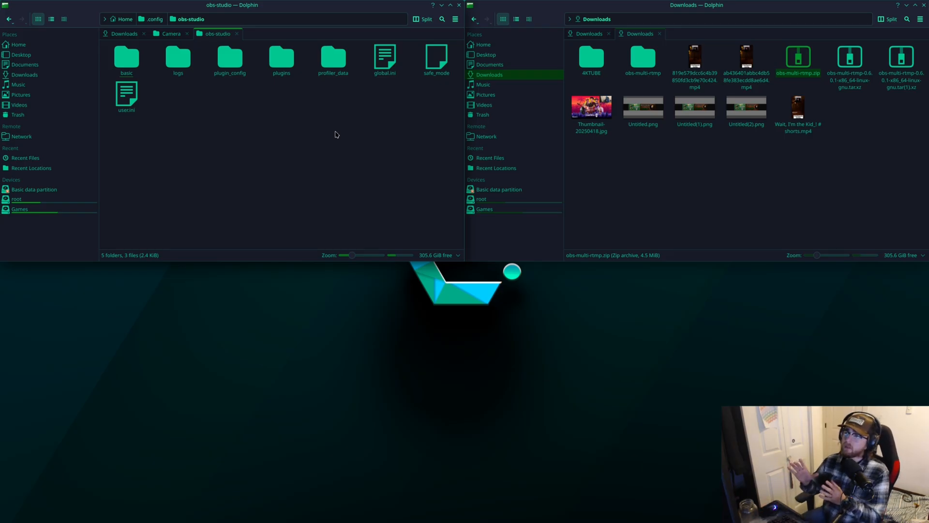
pyautogui.moveTo(308, 89)
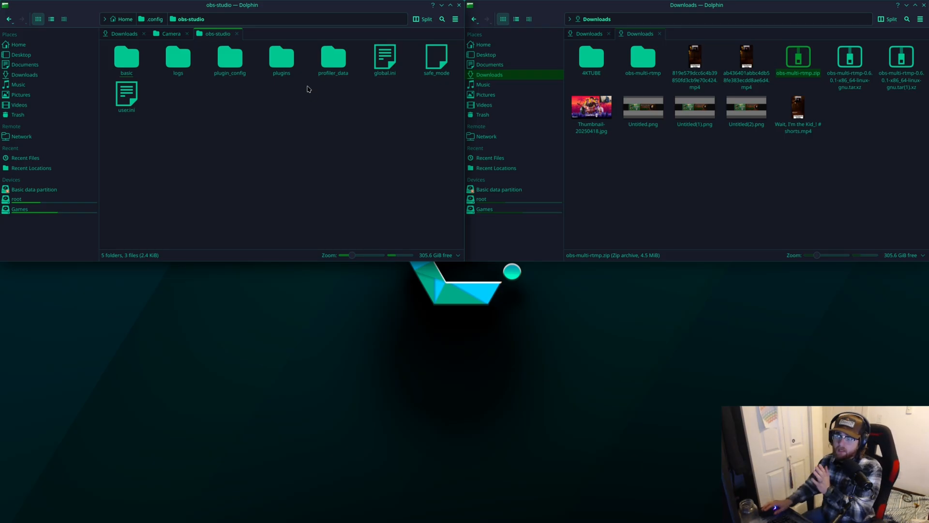
pyautogui.moveTo(241, 98)
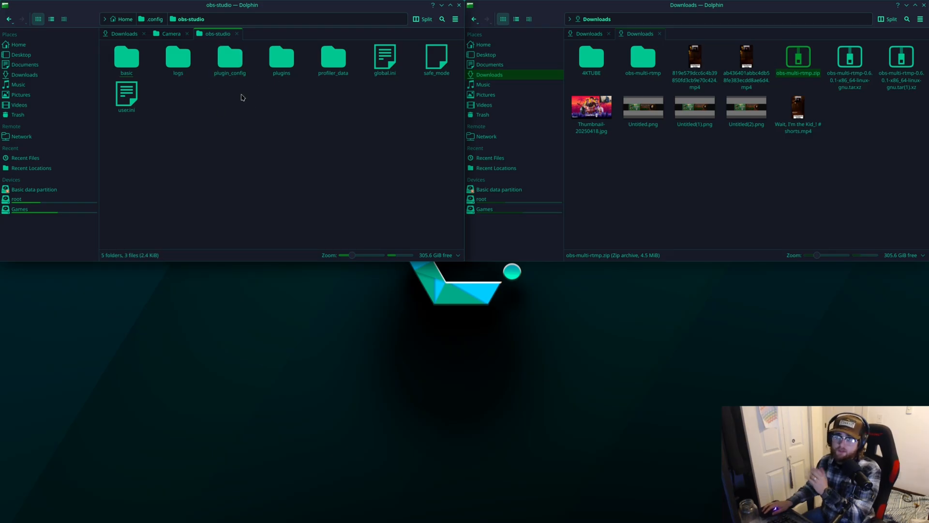
pyautogui.moveTo(224, 86)
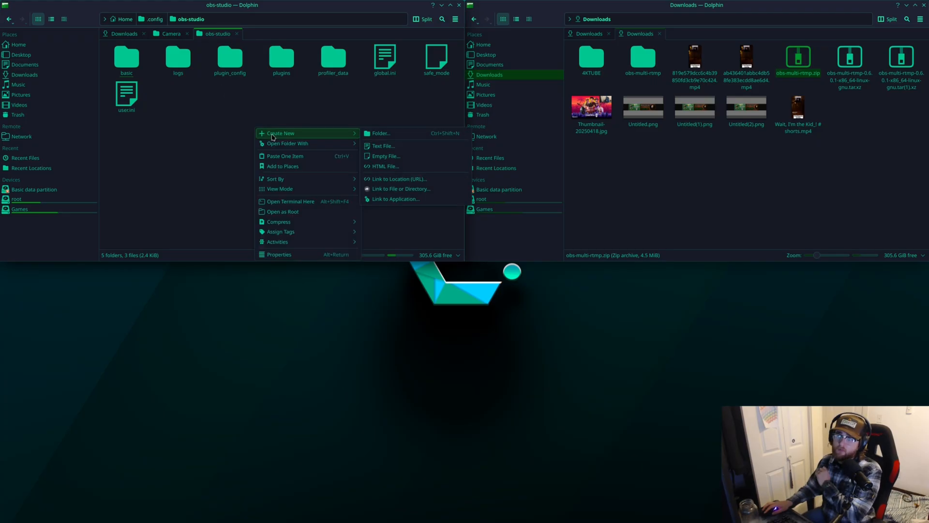
pyautogui.moveTo(315, 112)
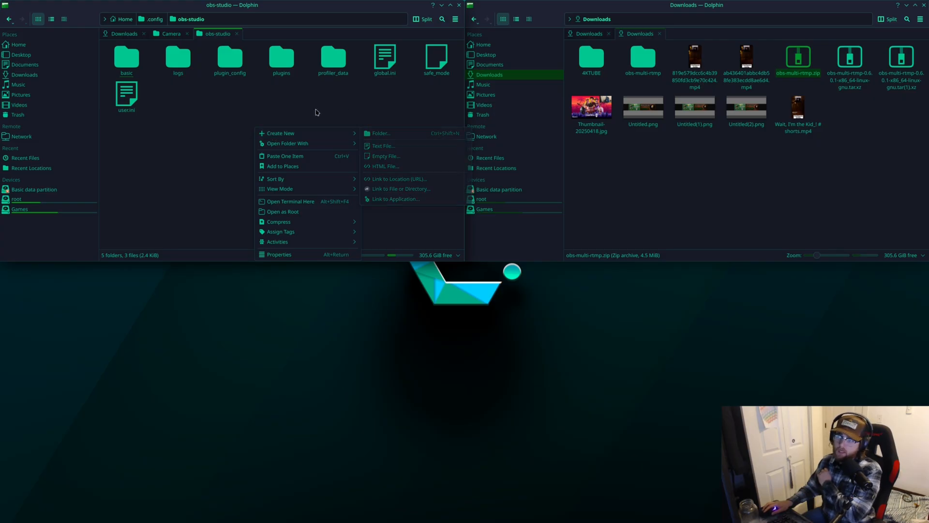
# Step: Open the plugins folder inside obs-studio, which holds obs-multi-rtmp
pyautogui.click(281, 59)
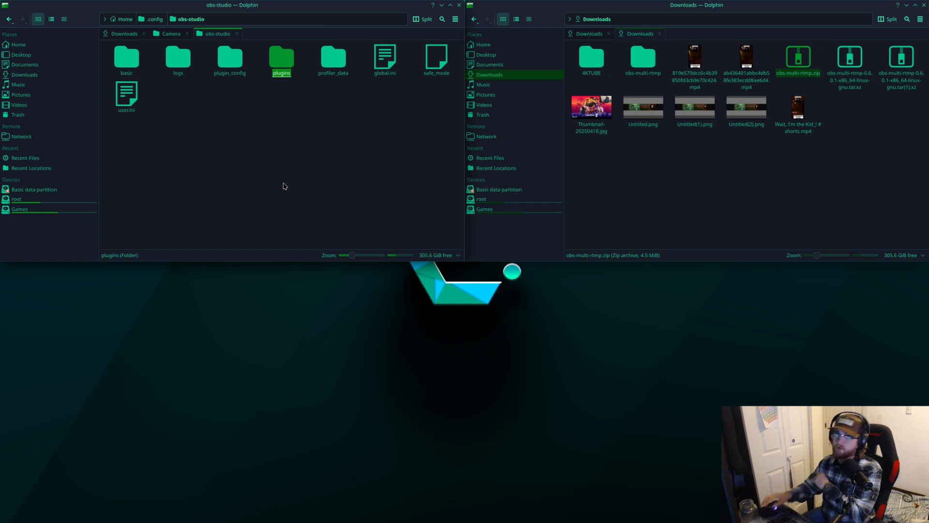
pyautogui.moveTo(293, 174)
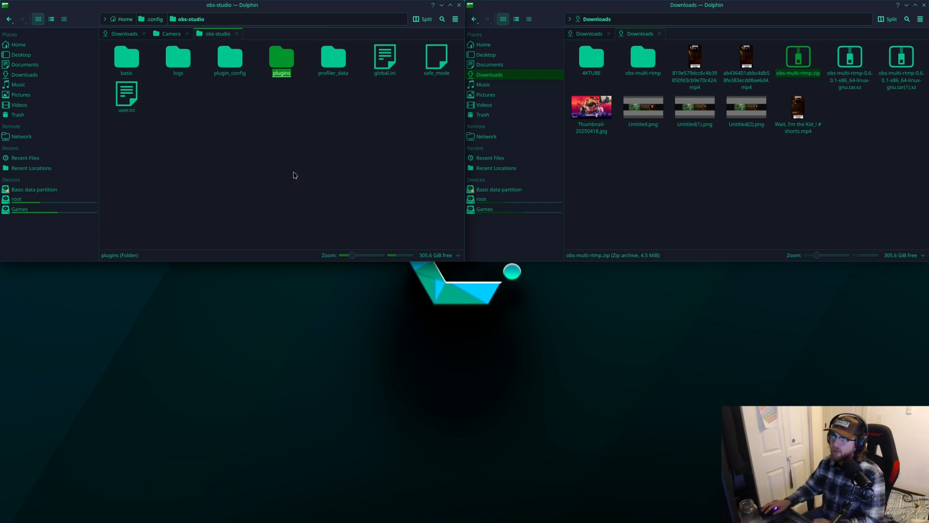
pyautogui.doubleClick(280, 58)
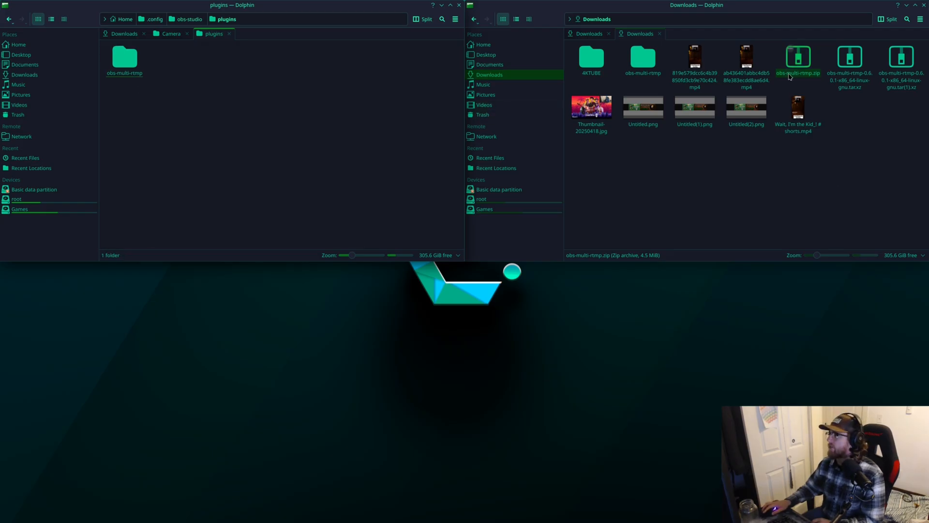
# Step: Try extracting the obs-multi-rtmp tar.xz into Downloads and cancel after the error
pyautogui.click(798, 73)
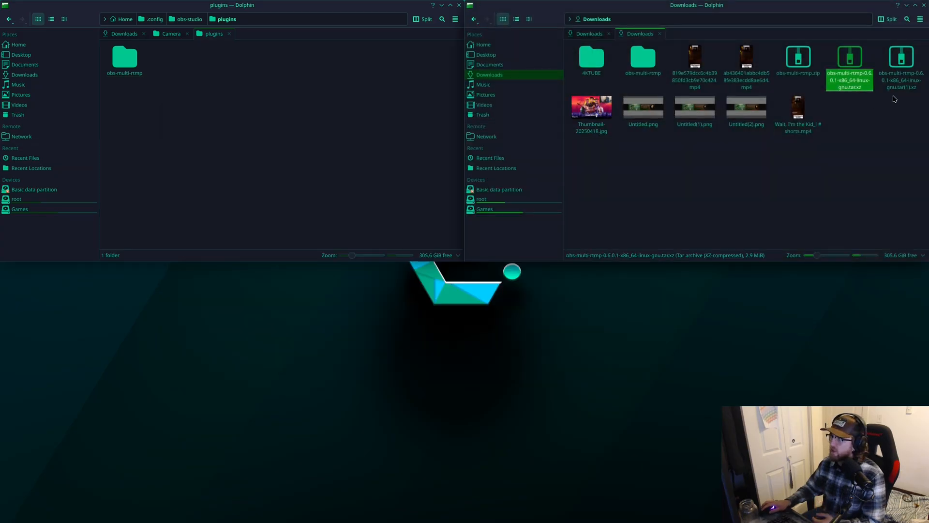
pyautogui.rightClick(849, 71)
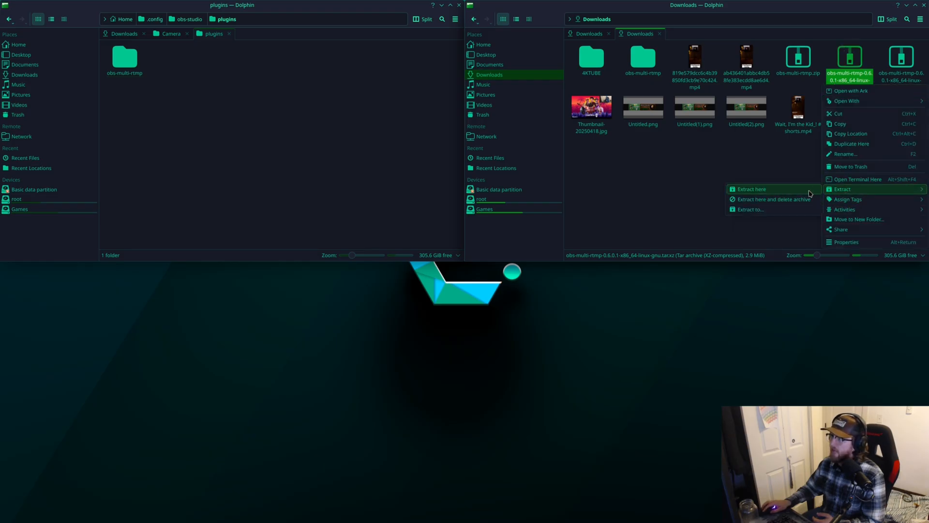
pyautogui.moveTo(799, 188)
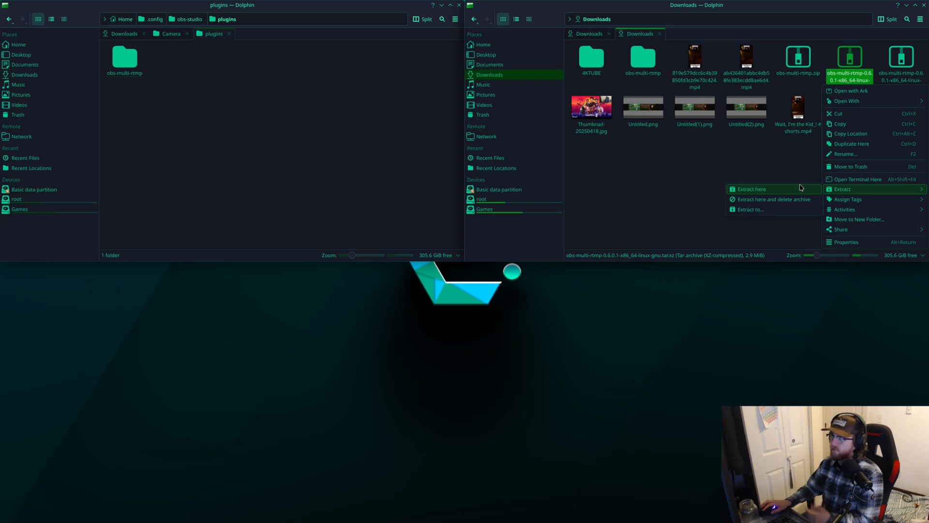
pyautogui.click(751, 188)
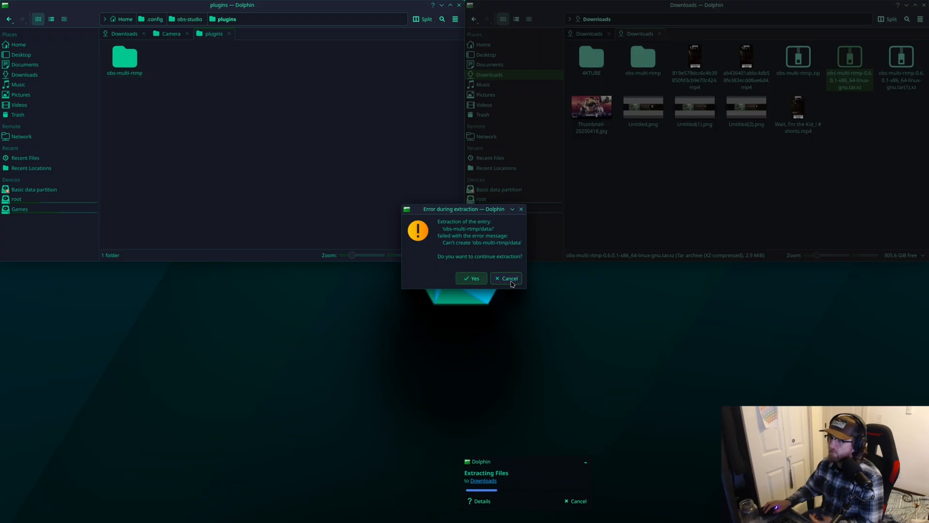
pyautogui.click(505, 278)
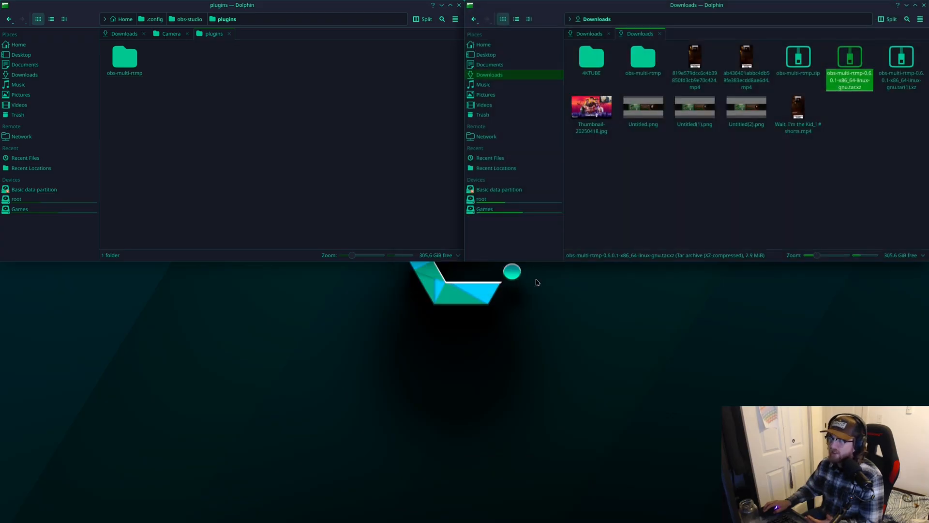
# Step: Select the second xz archive and the obs-multi-rtmp folder in Downloads
pyautogui.click(900, 56)
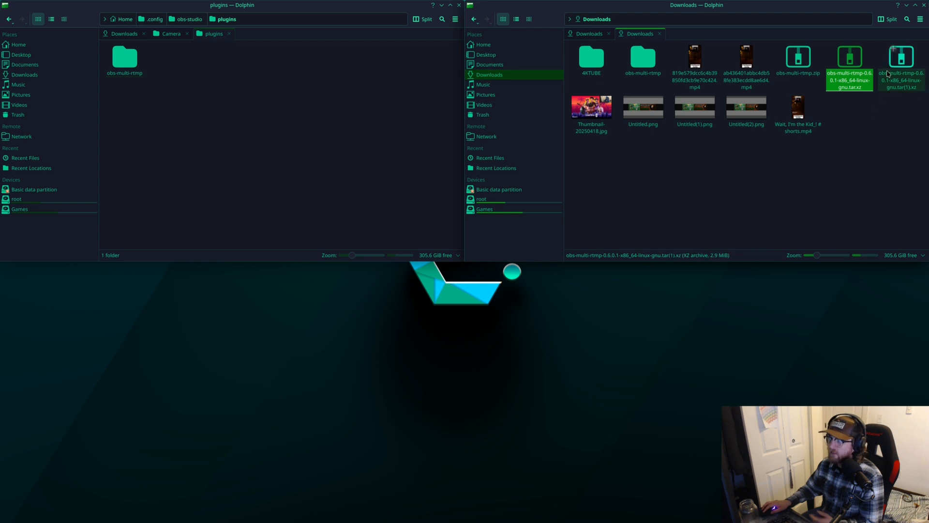
pyautogui.click(668, 140)
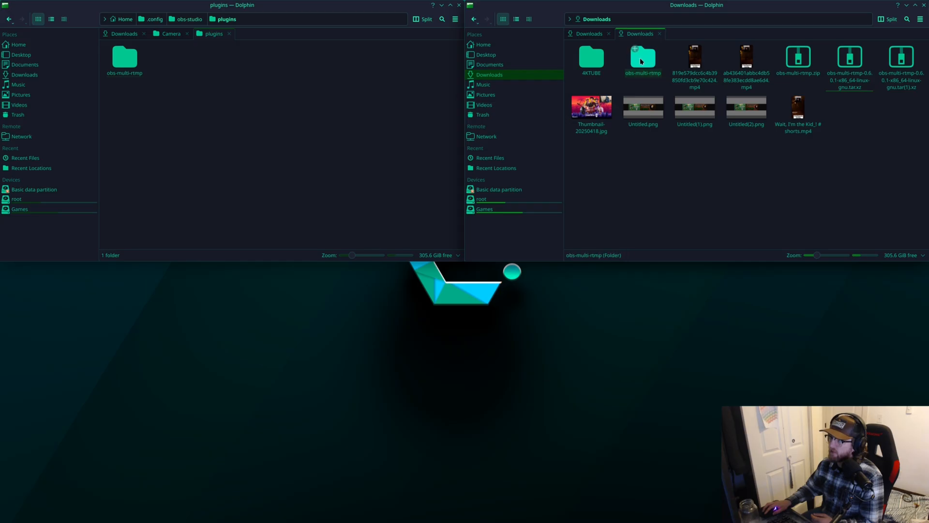
pyautogui.click(694, 56)
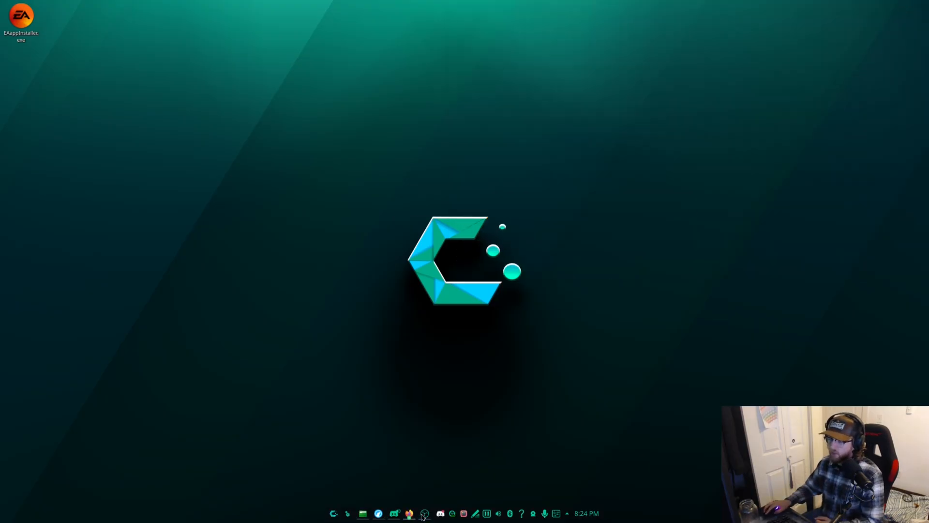
# Step: Launch OBS Studio and toggle the Multiple output dock from the Docks menu
pyautogui.click(409, 513)
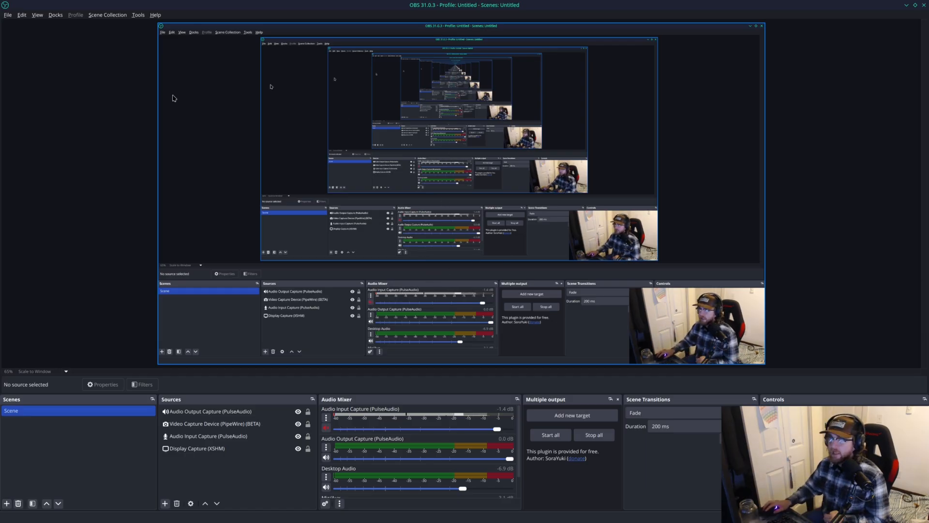
pyautogui.click(56, 14)
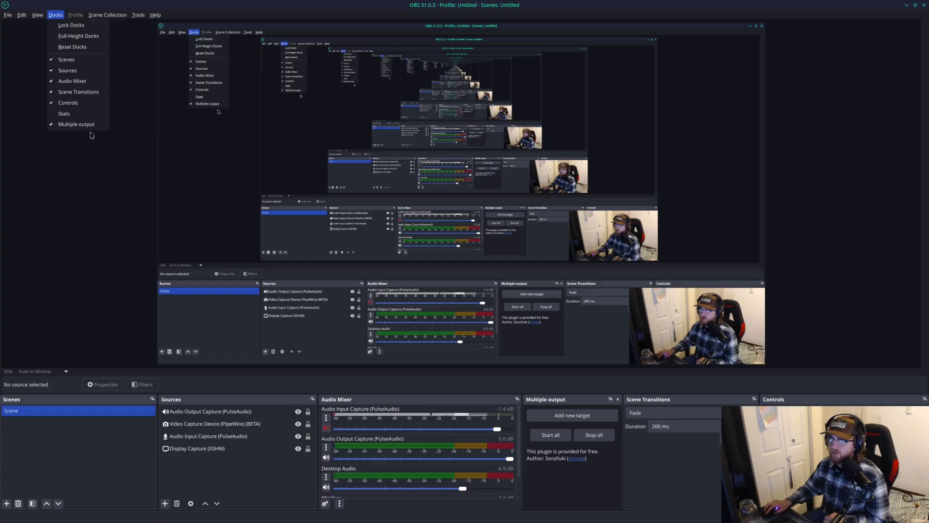
pyautogui.click(76, 124)
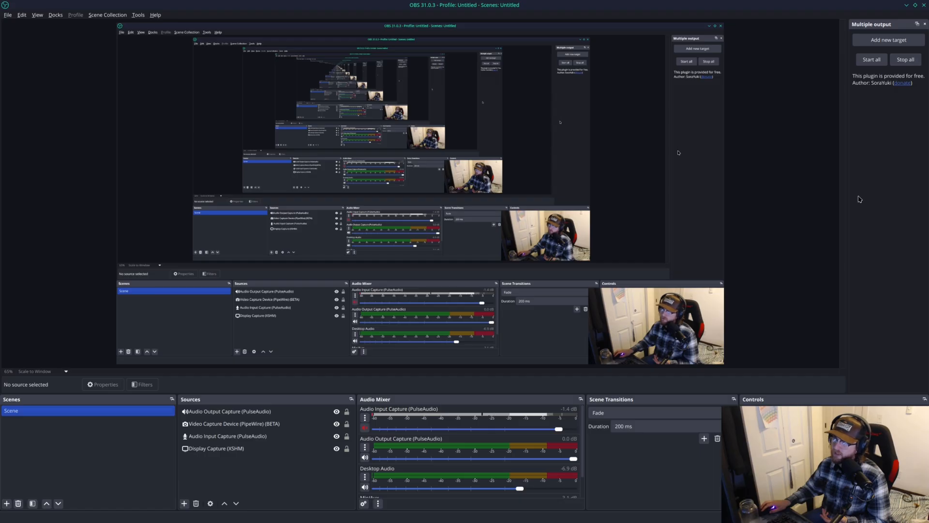
pyautogui.moveTo(807, 234)
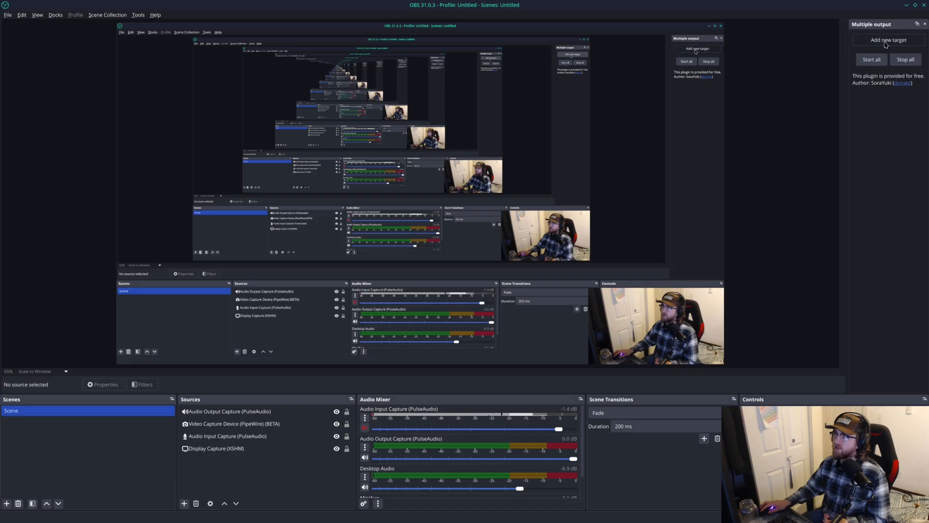
pyautogui.click(887, 39)
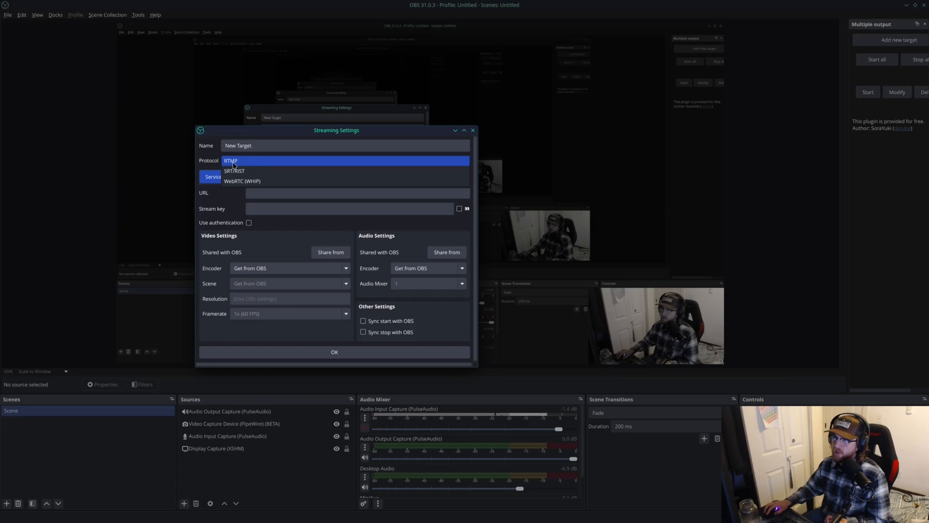
pyautogui.click(230, 160)
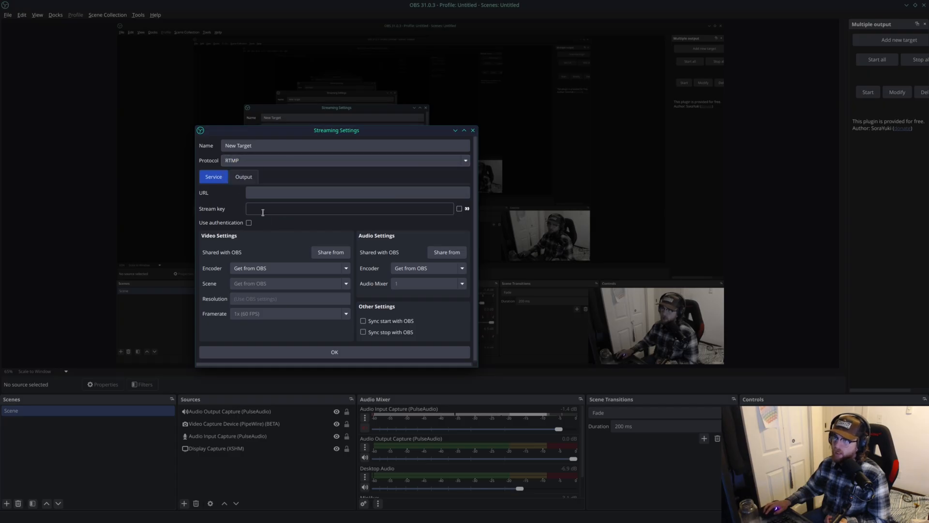
pyautogui.click(357, 192)
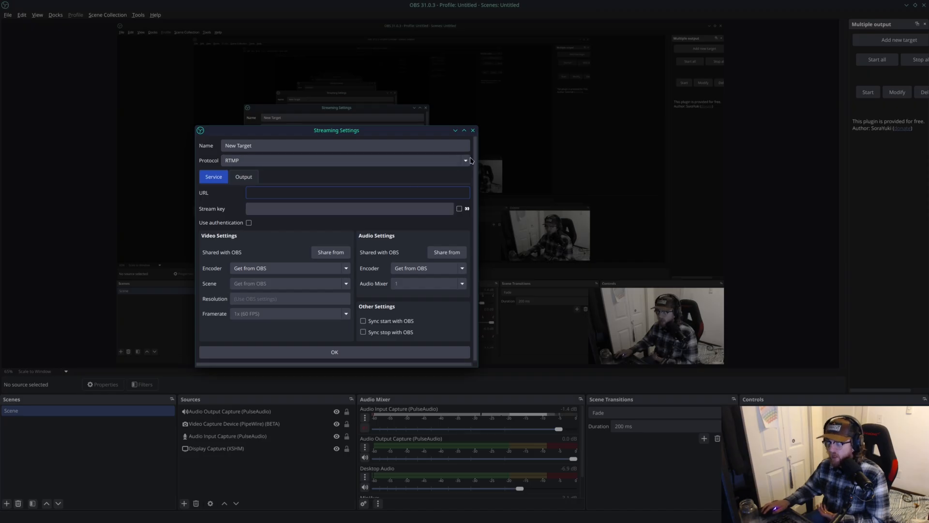
pyautogui.click(465, 160)
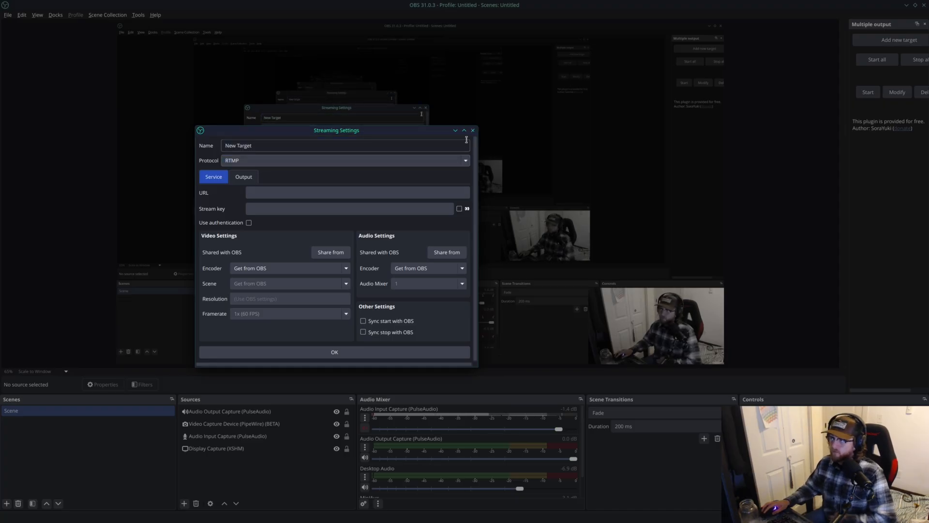
pyautogui.click(472, 129)
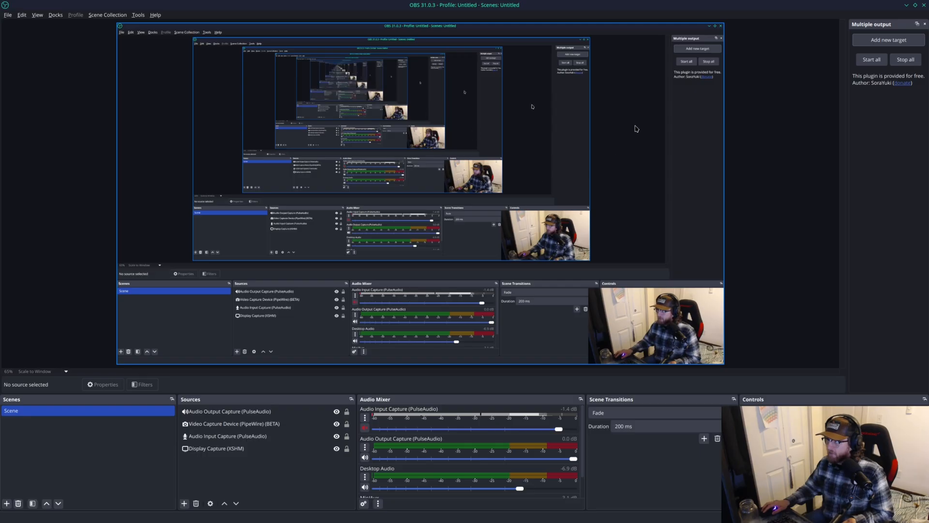